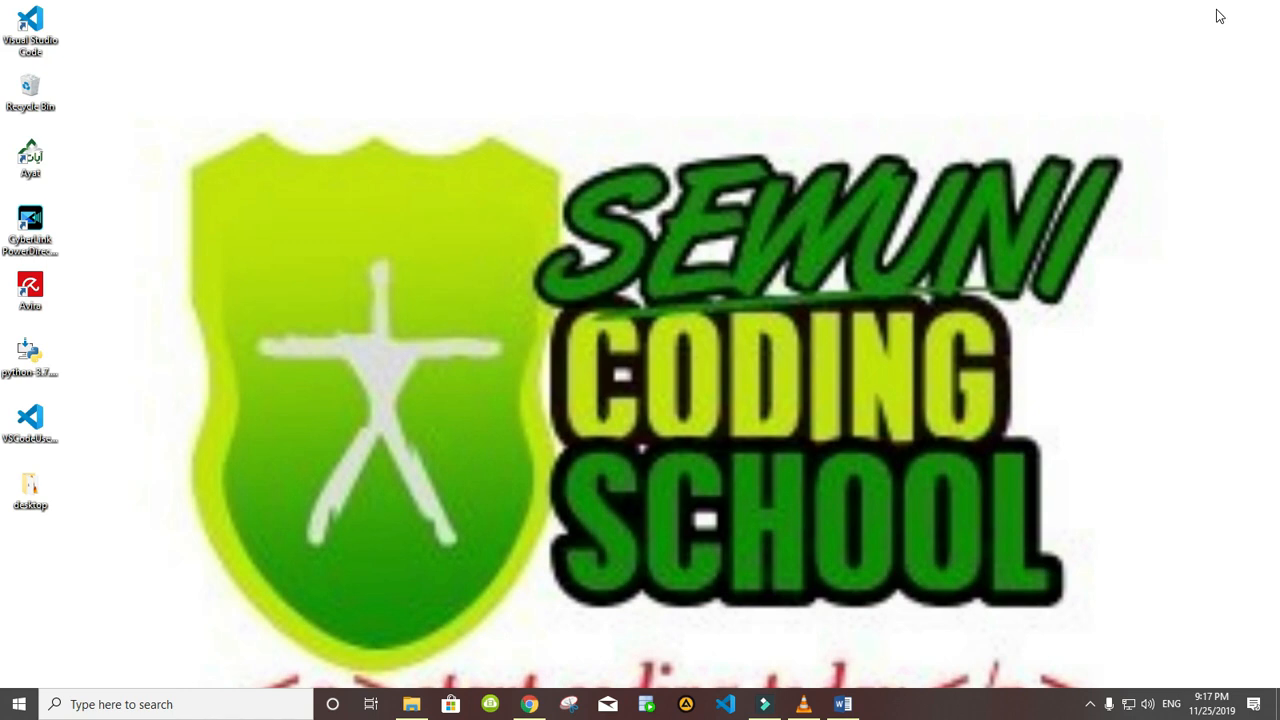
pyautogui.moveTo(671, 657)
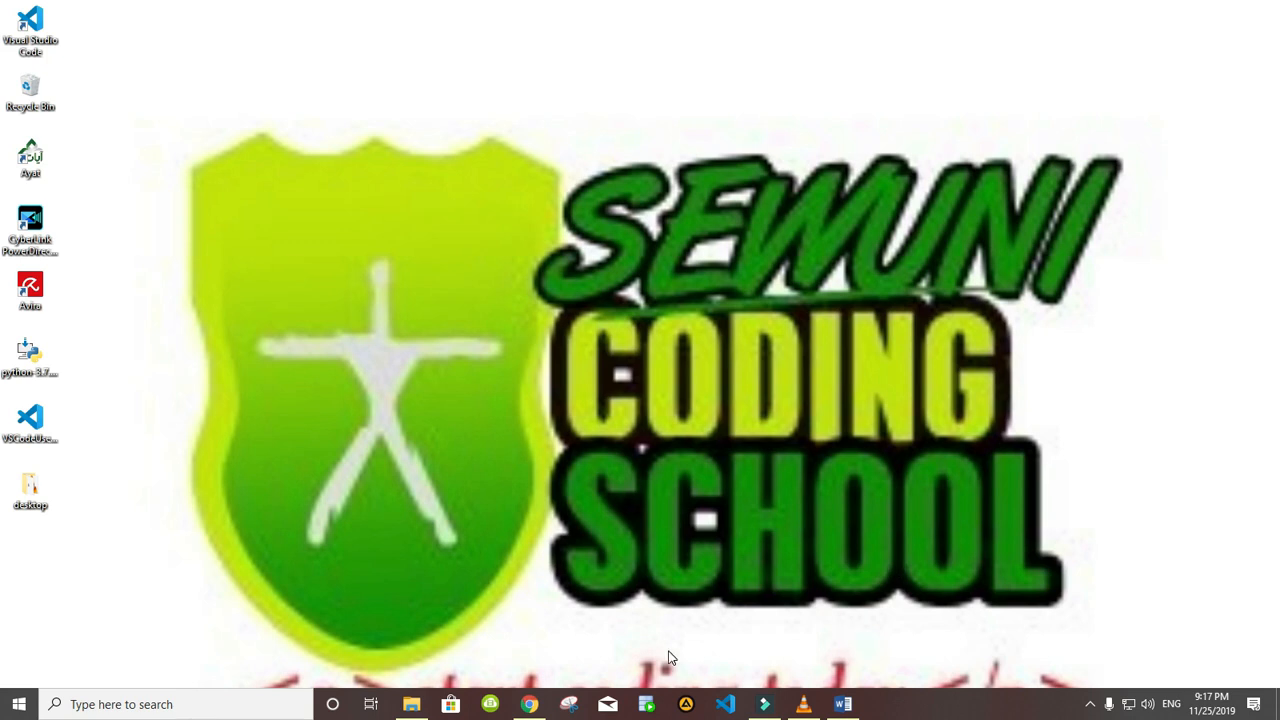
pyautogui.moveTo(529, 704)
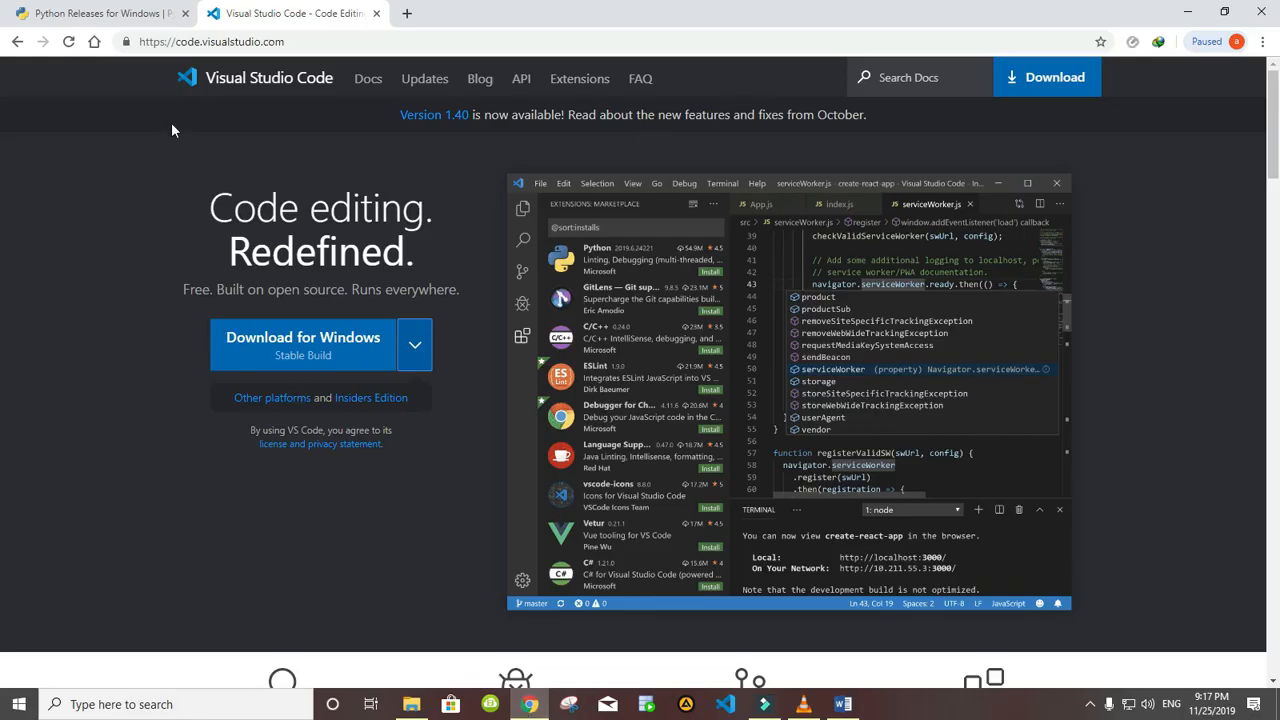
# Switch to Chrome's Python Releases for Windows tab on python.org.
pyautogui.click(100, 13)
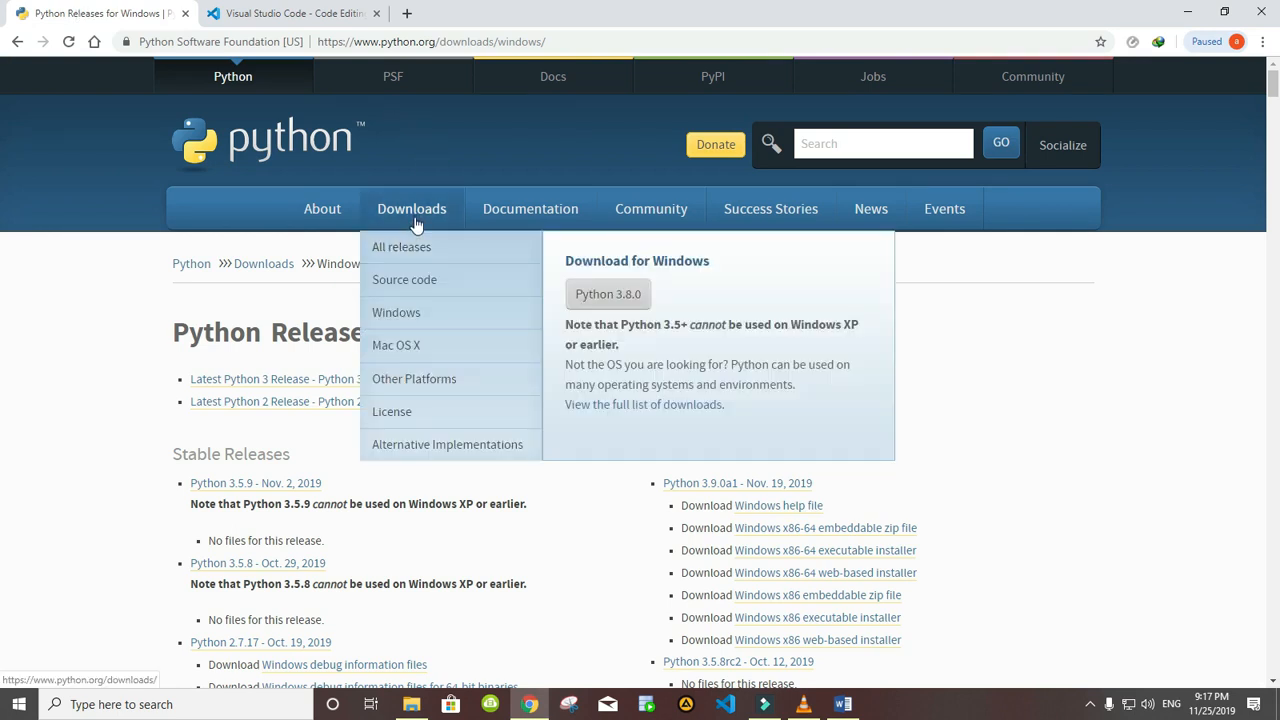
pyautogui.moveTo(404, 279)
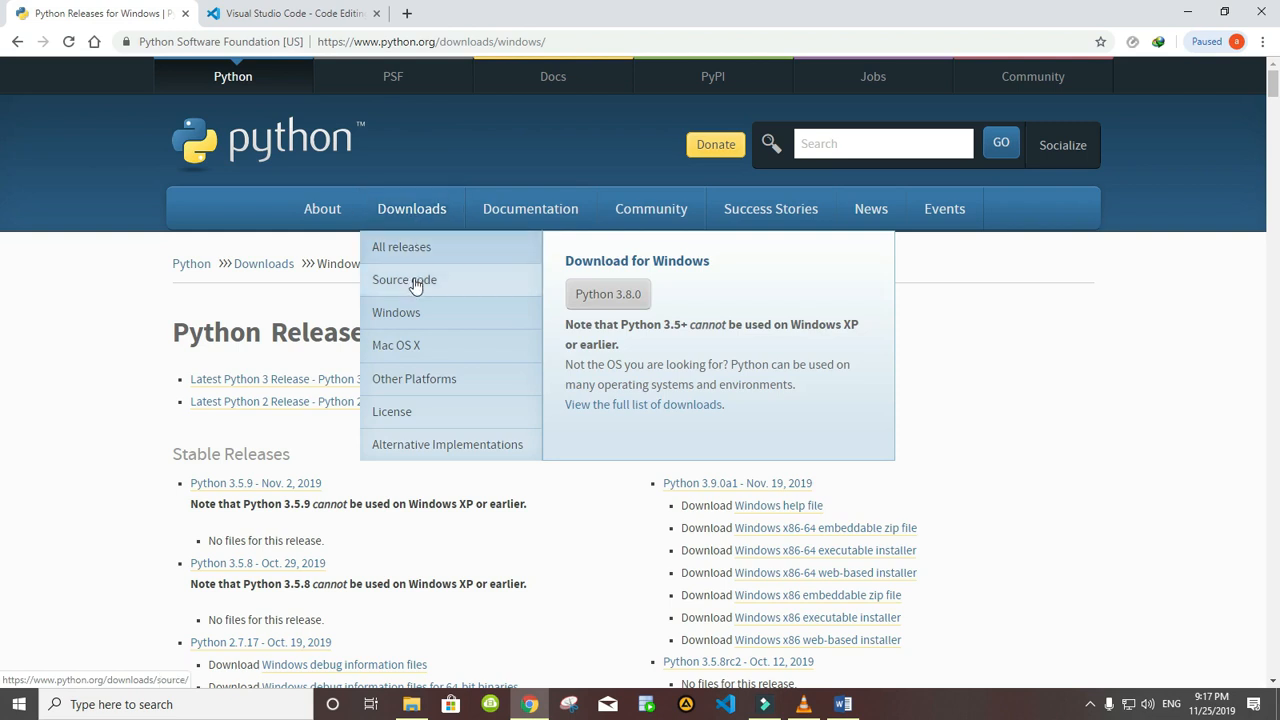
pyautogui.moveTo(396, 312)
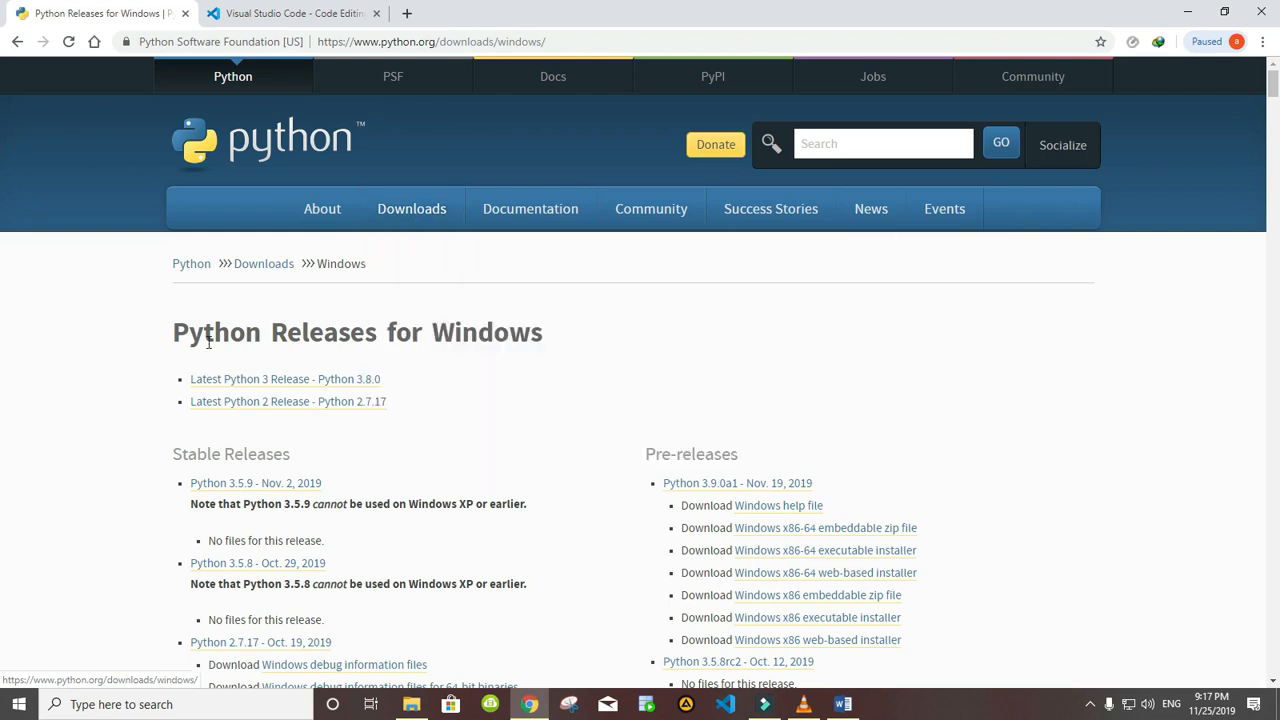
pyautogui.moveTo(57, 300)
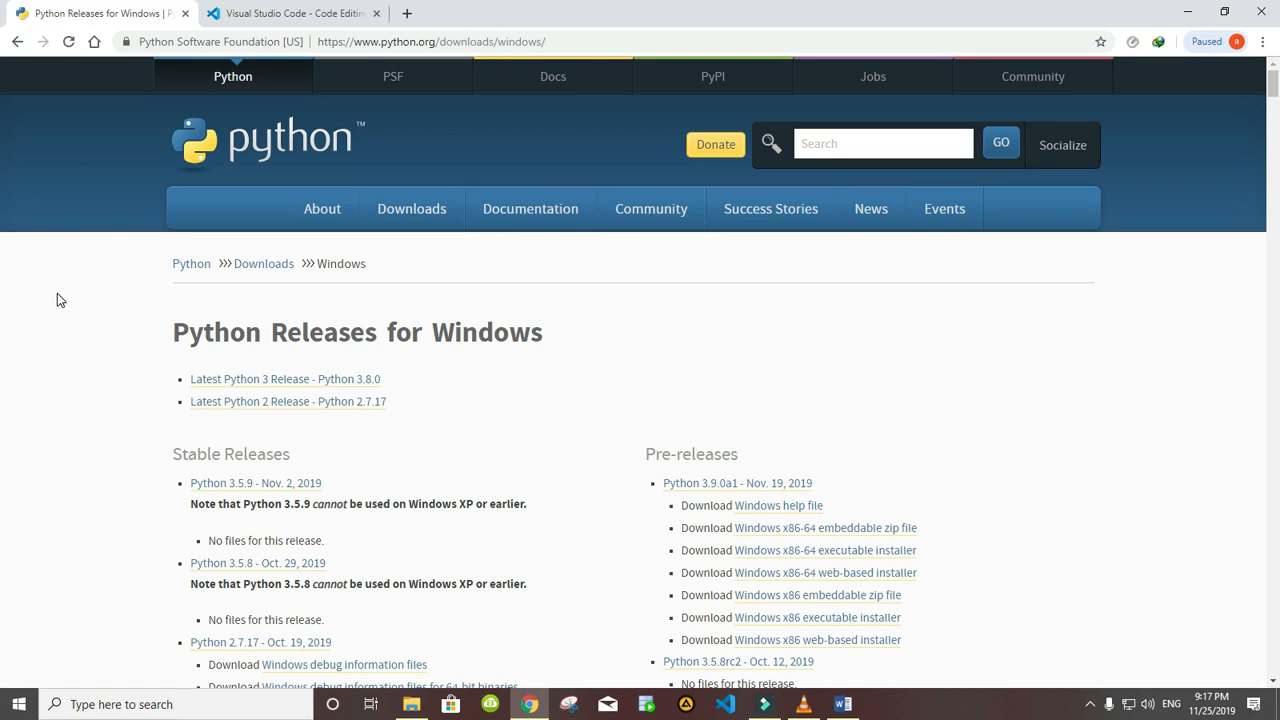
pyautogui.moveTo(252, 458)
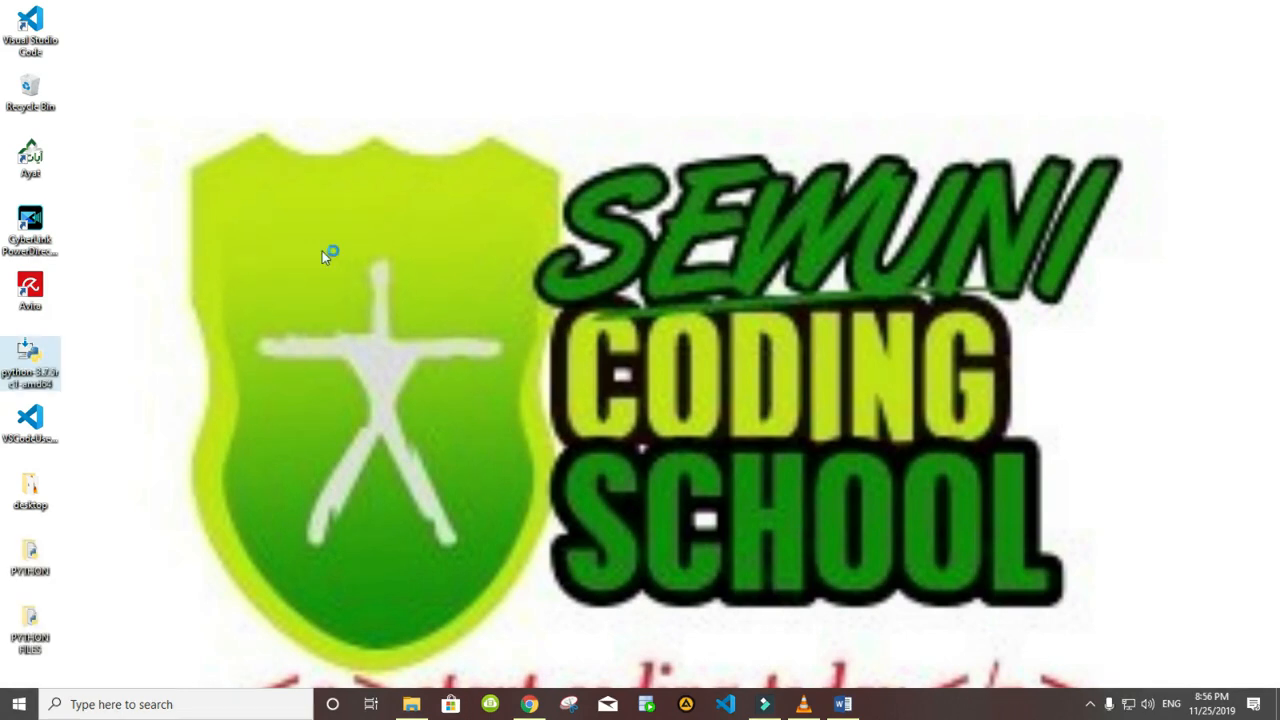
pyautogui.moveTo(520, 225)
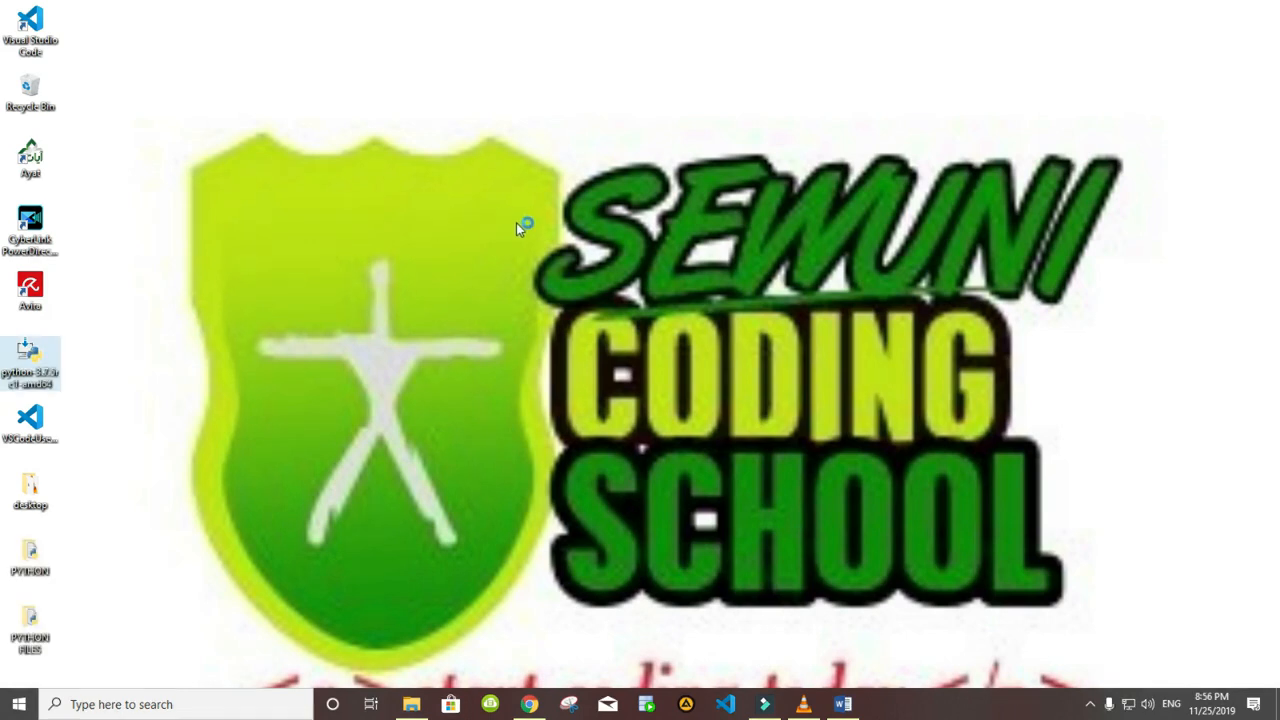
# Launch the python-3.7.5rc1-amd64 installer from the desktop.
pyautogui.doubleClick(30, 363)
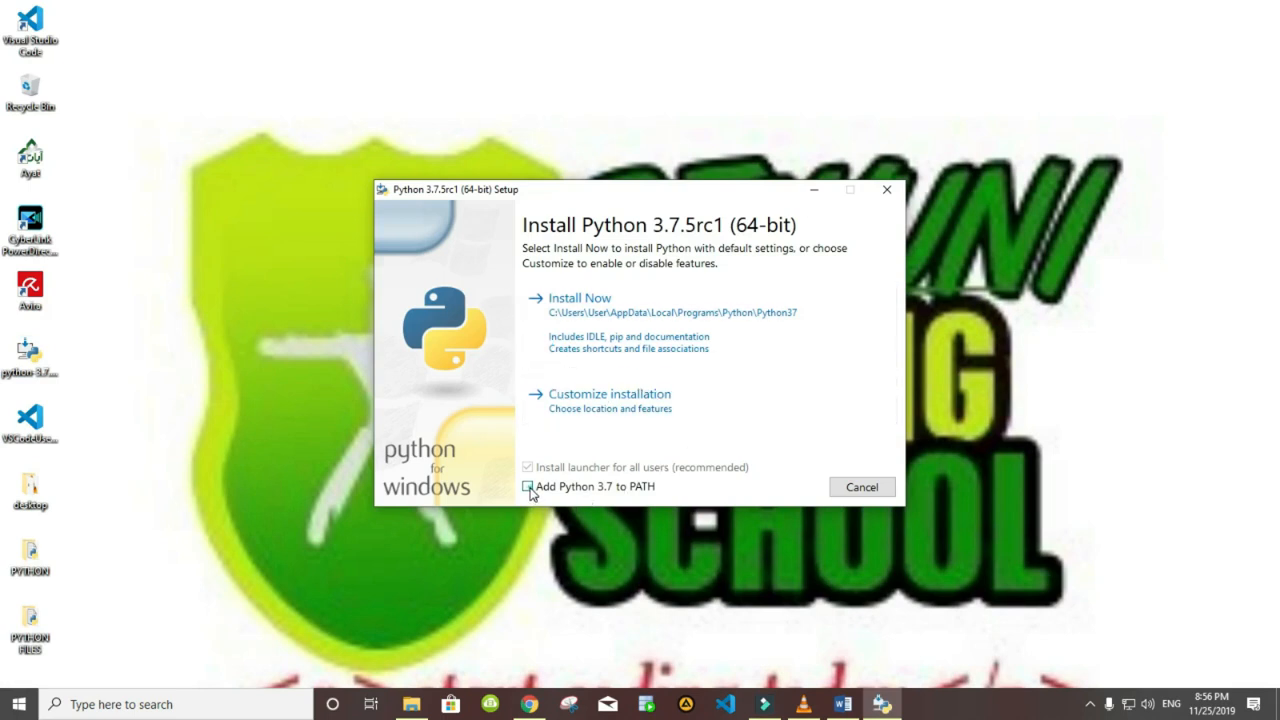
# Enable 'Add Python 3.7 to PATH' and start Install Now.
pyautogui.click(527, 487)
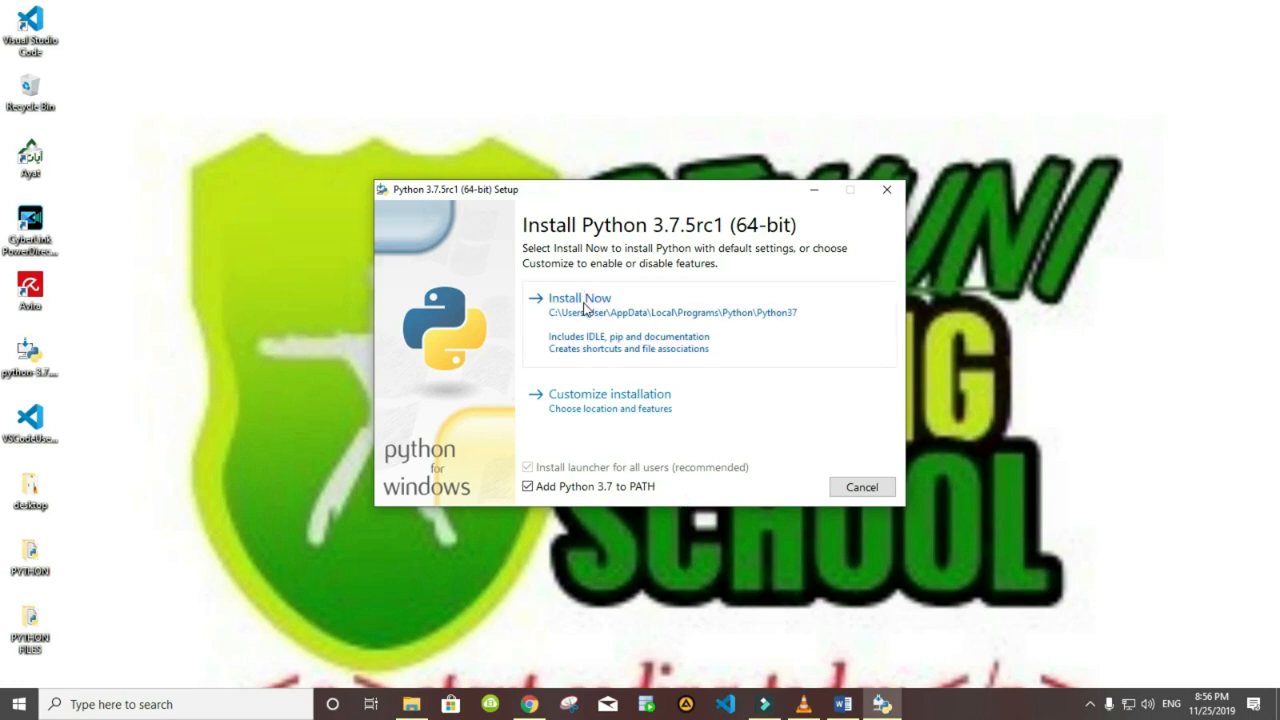
pyautogui.click(579, 298)
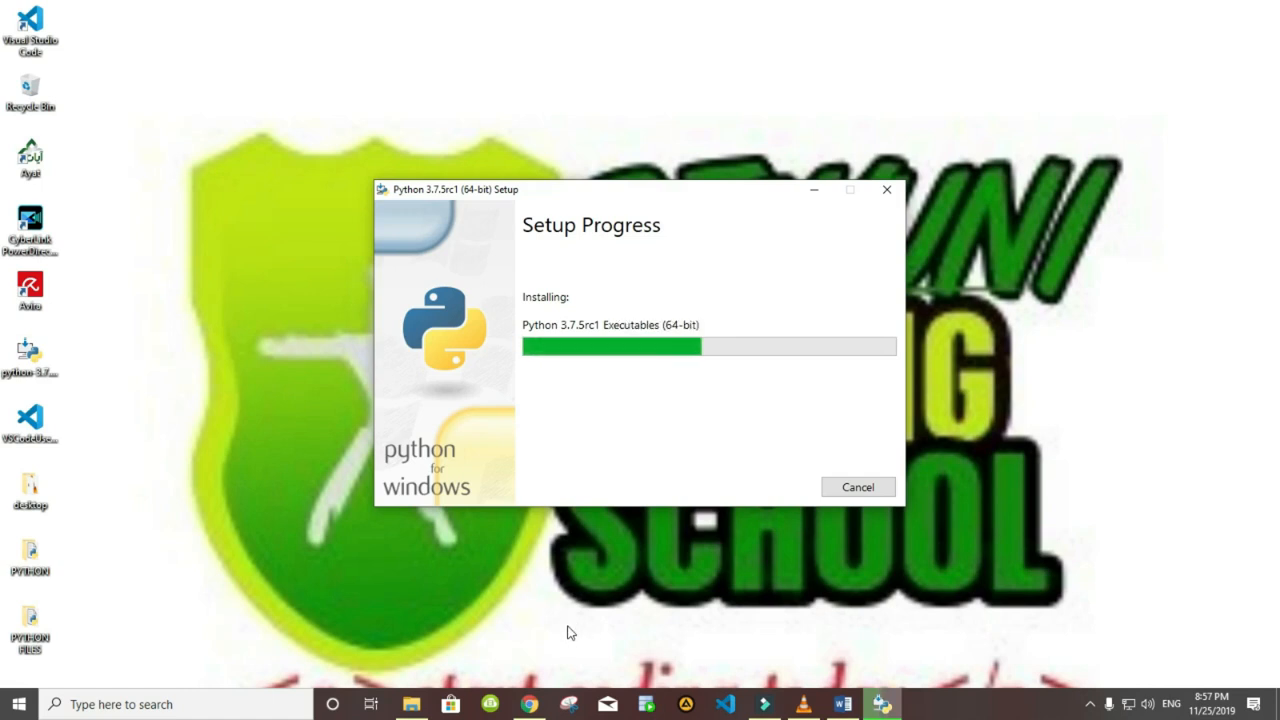
pyautogui.moveTo(530, 704)
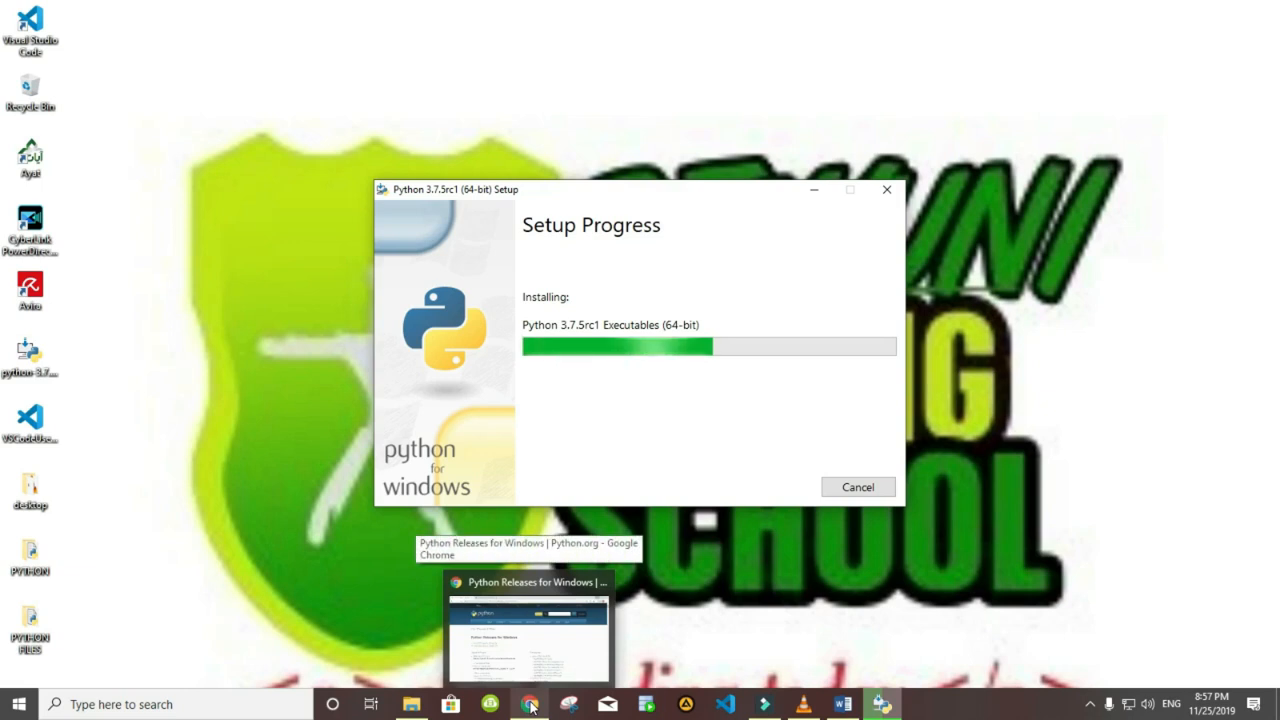
# In Chrome's Visual Studio Code tab, show the Windows, Linux and macOS download options.
pyautogui.click(529, 704)
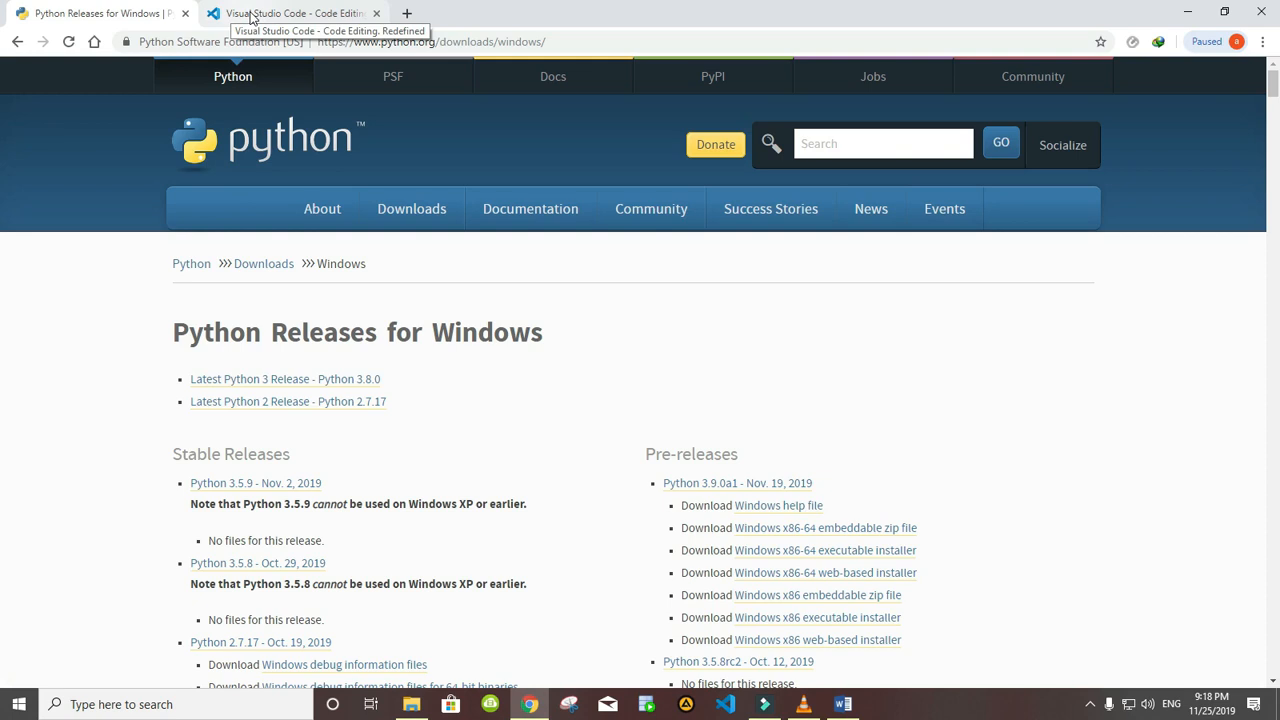
pyautogui.click(290, 13)
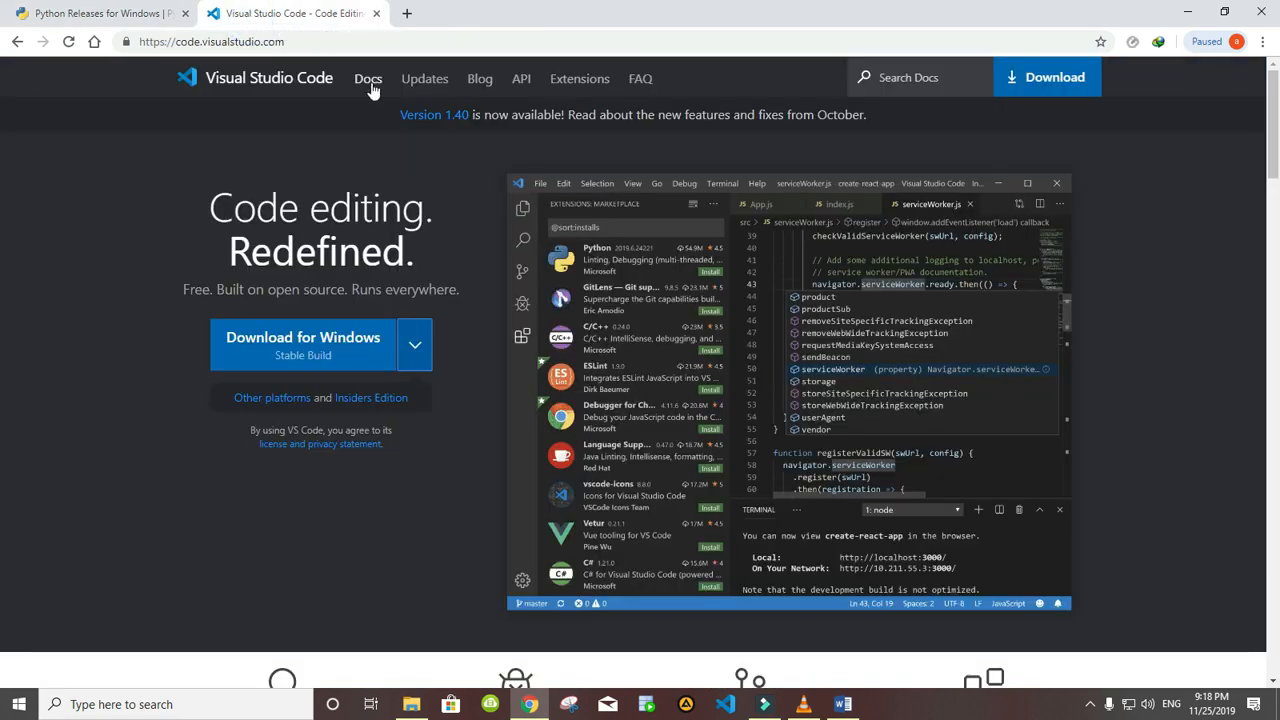
pyautogui.moveTo(466, 258)
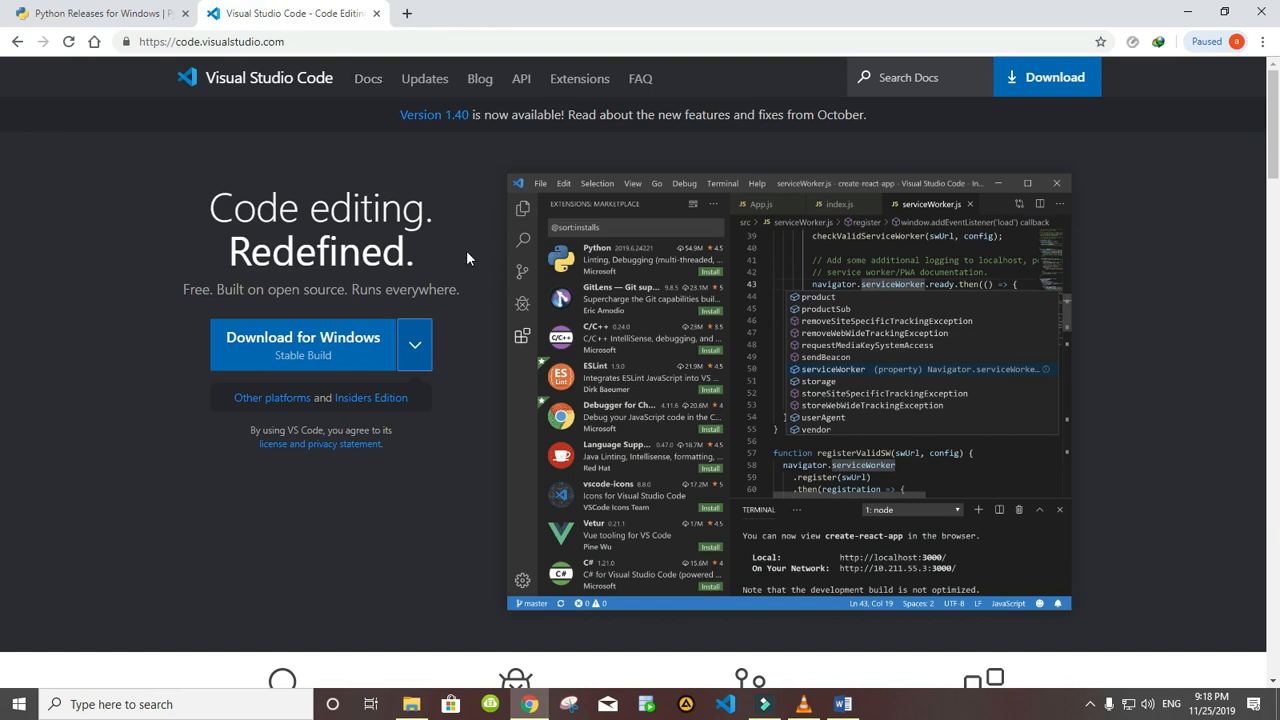
pyautogui.moveTo(414, 344)
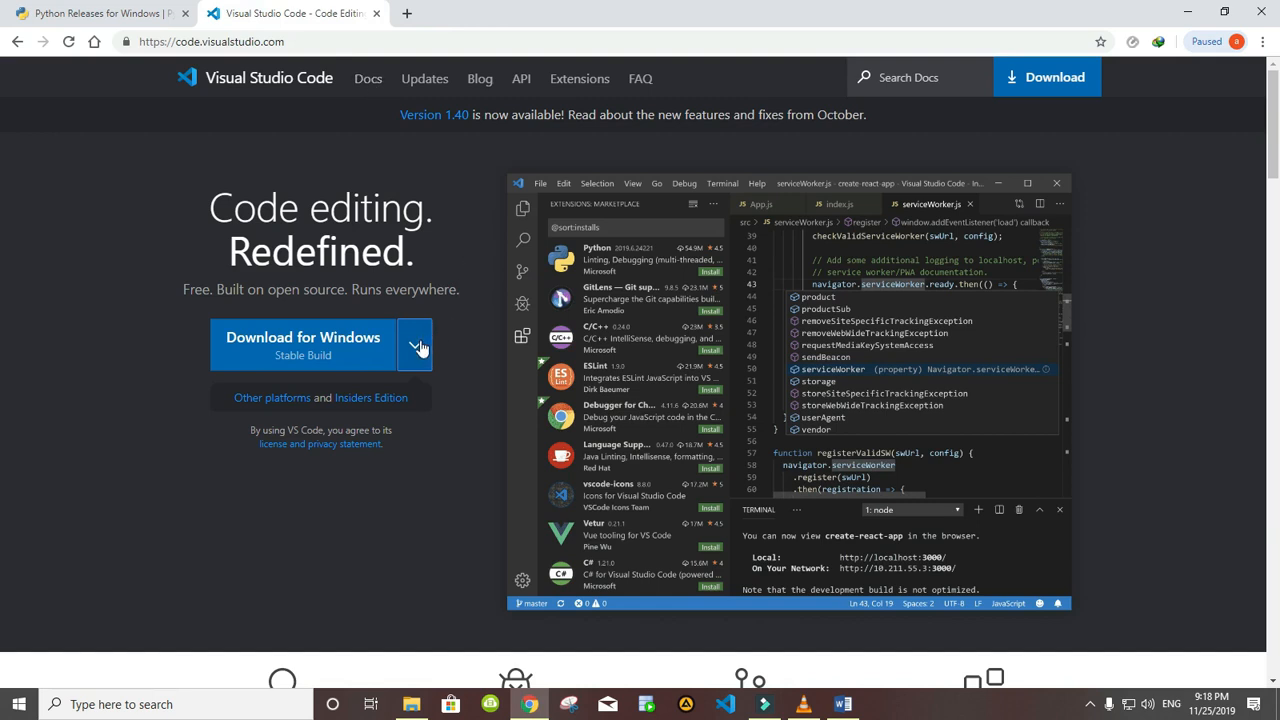
pyautogui.click(414, 344)
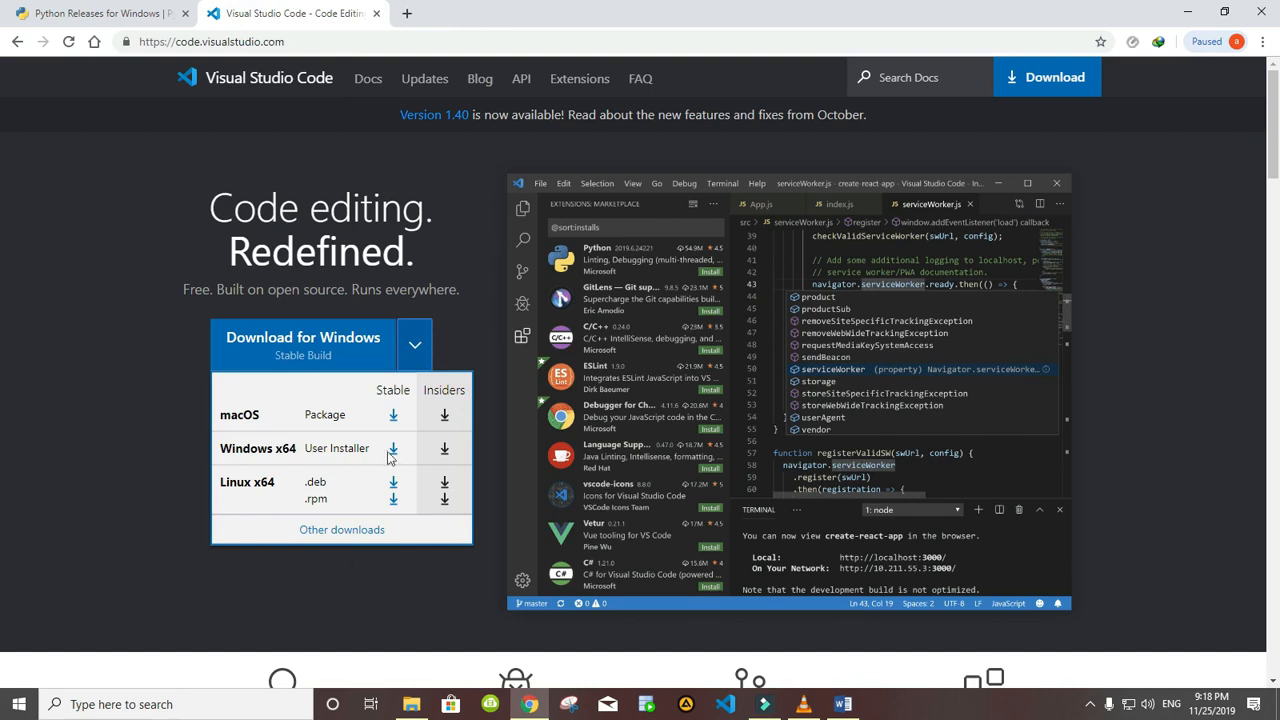
pyautogui.moveTo(476, 340)
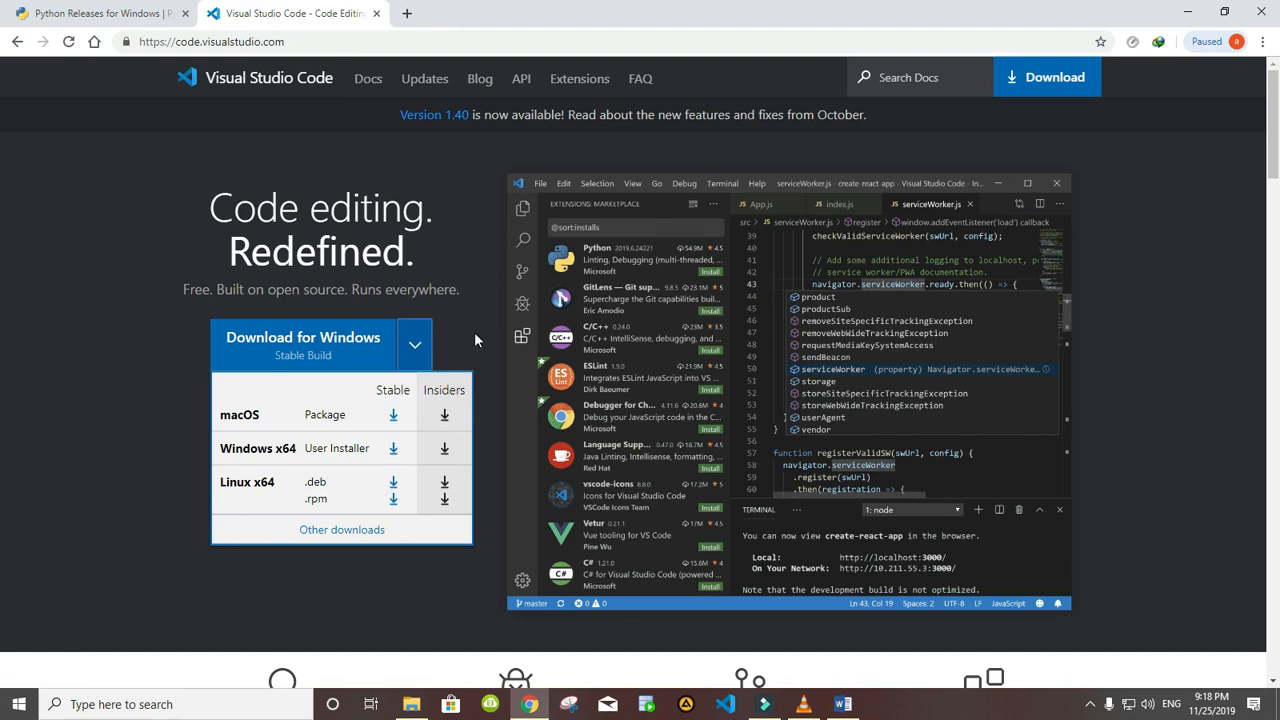
pyautogui.click(414, 344)
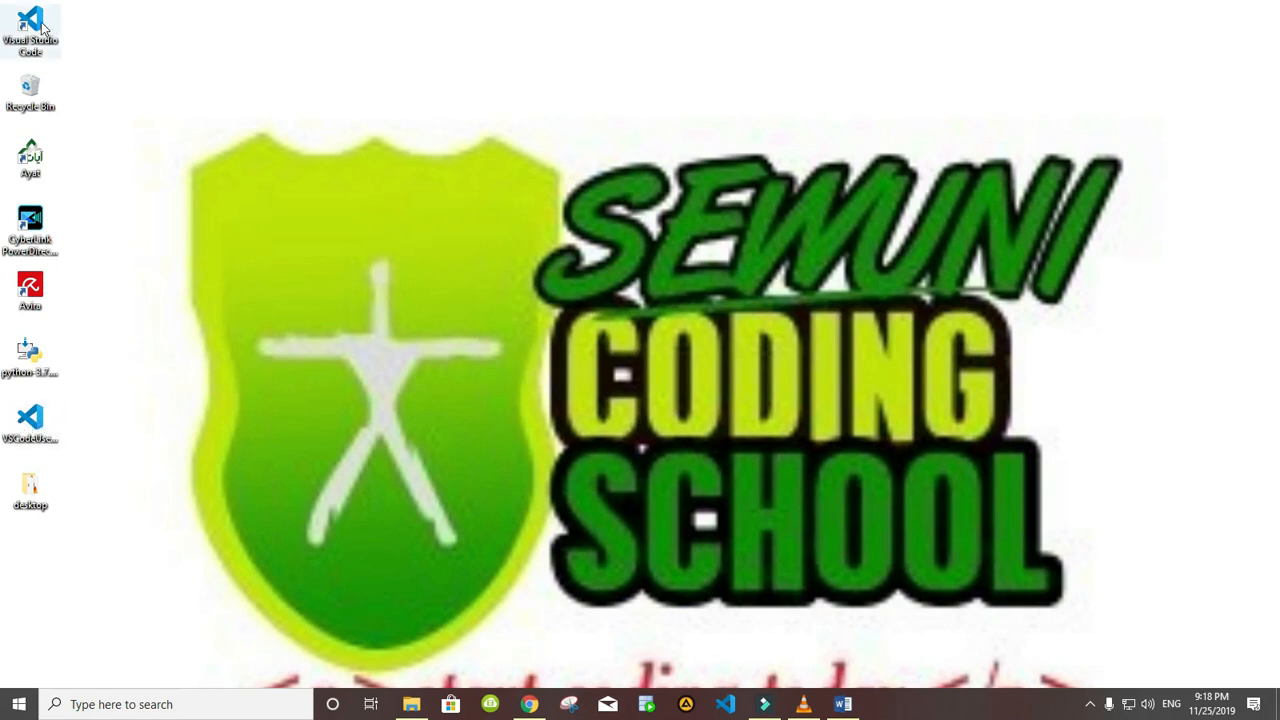
pyautogui.moveTo(247, 153)
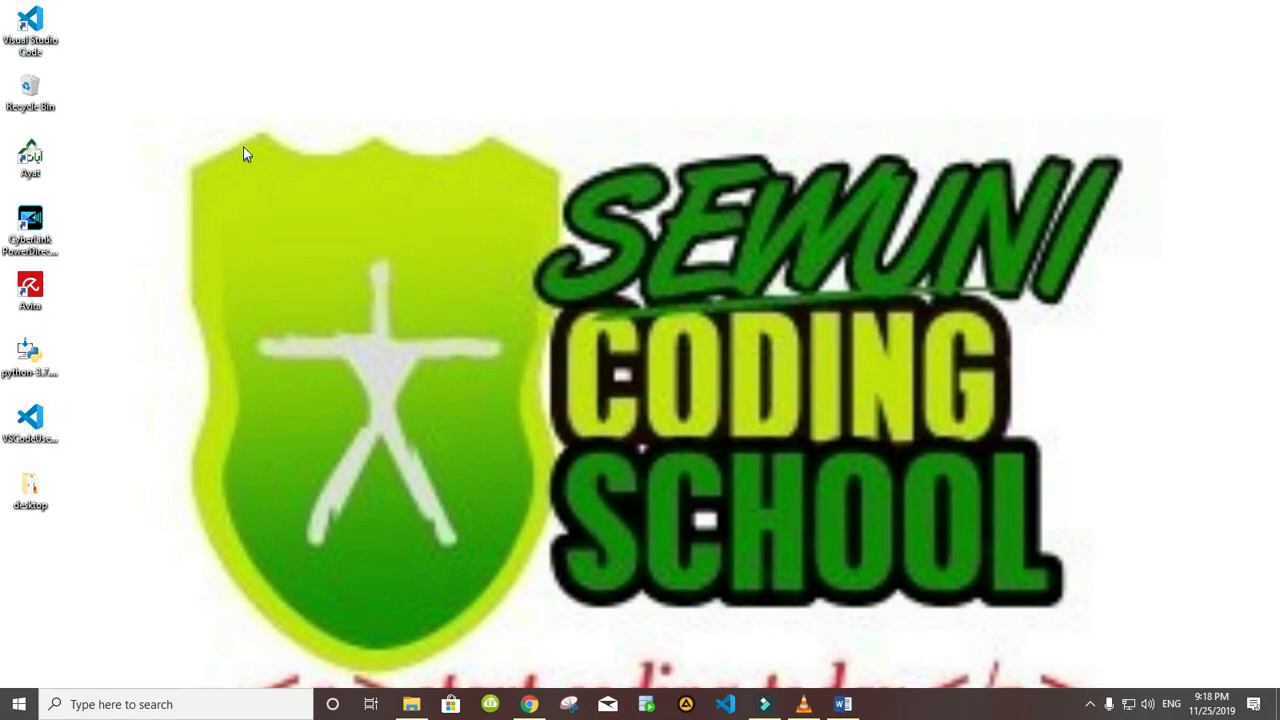
pyautogui.moveTo(358, 166)
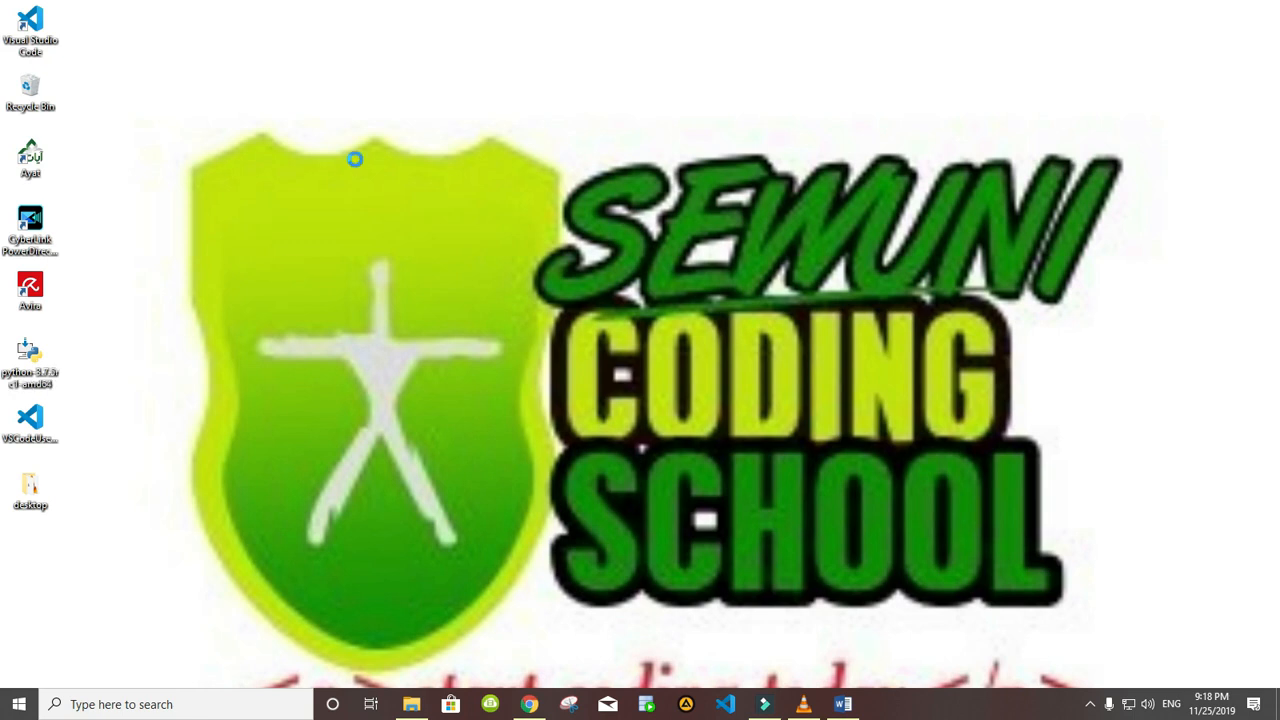
pyautogui.moveTo(360, 160)
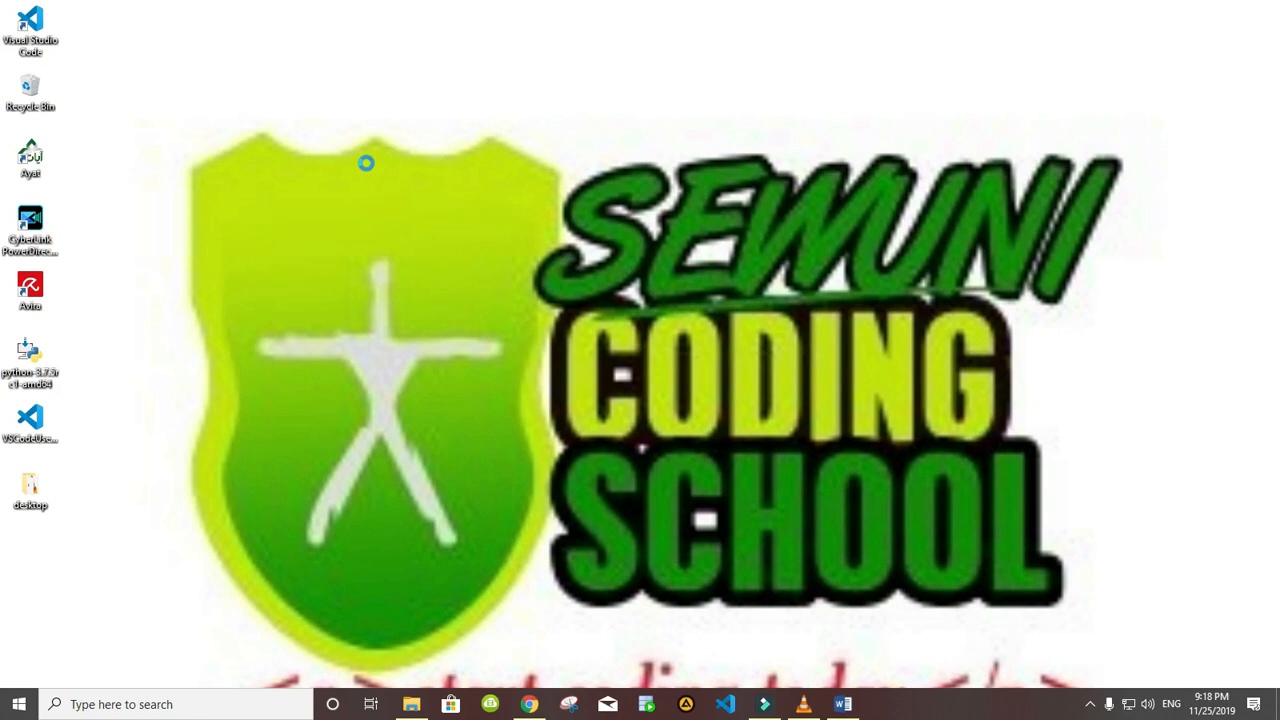
# Create a desktop folder named PYTHON, close its empty window, and select it.
pyautogui.rightClick(366, 163)
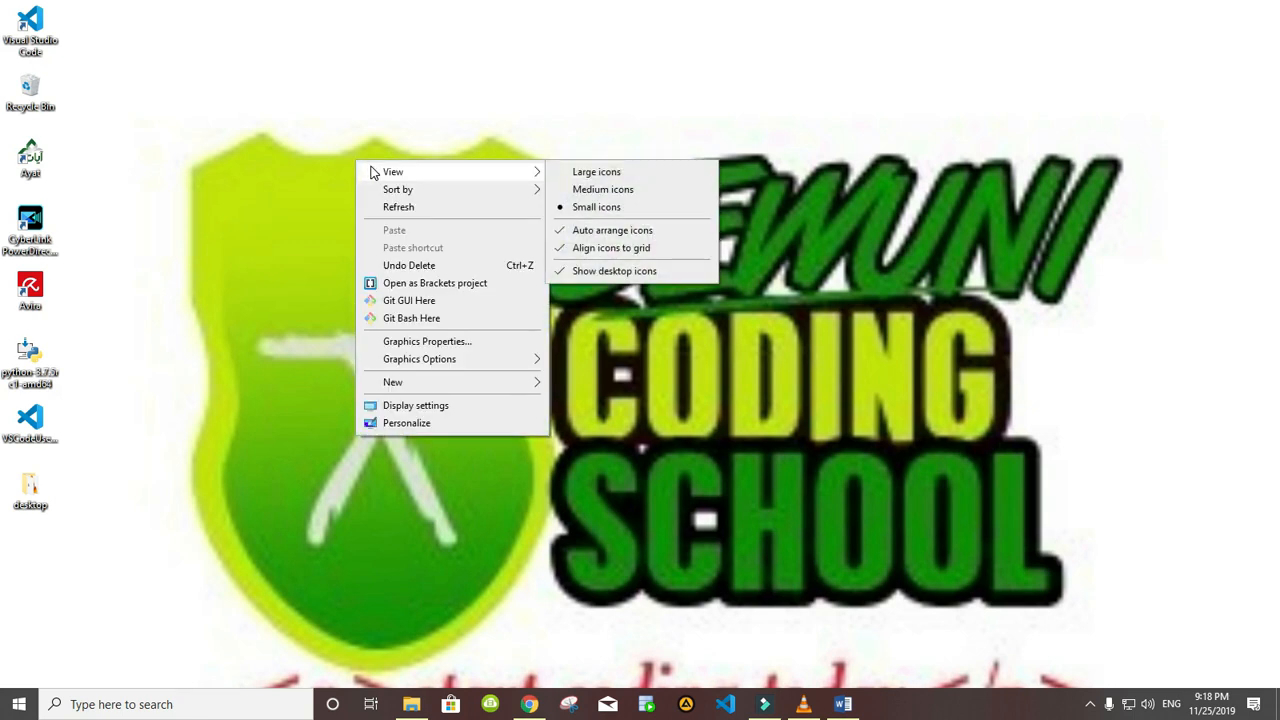
pyautogui.moveTo(432, 389)
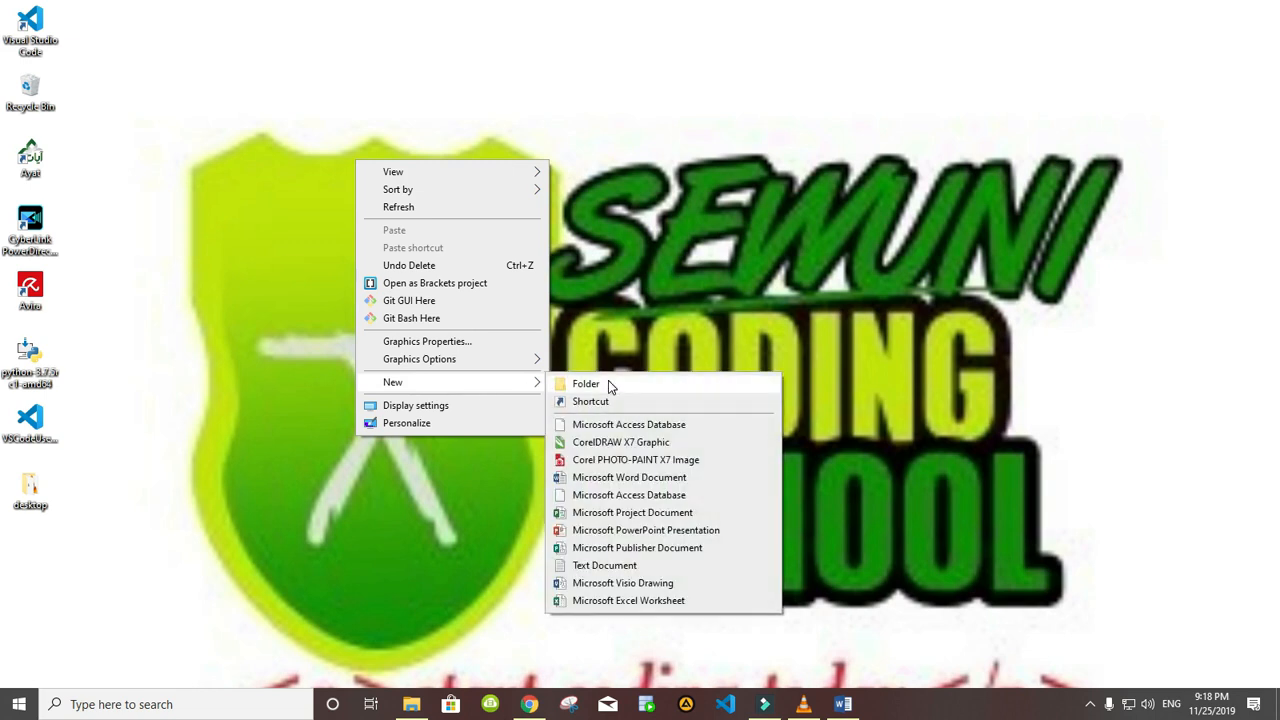
pyautogui.click(586, 383)
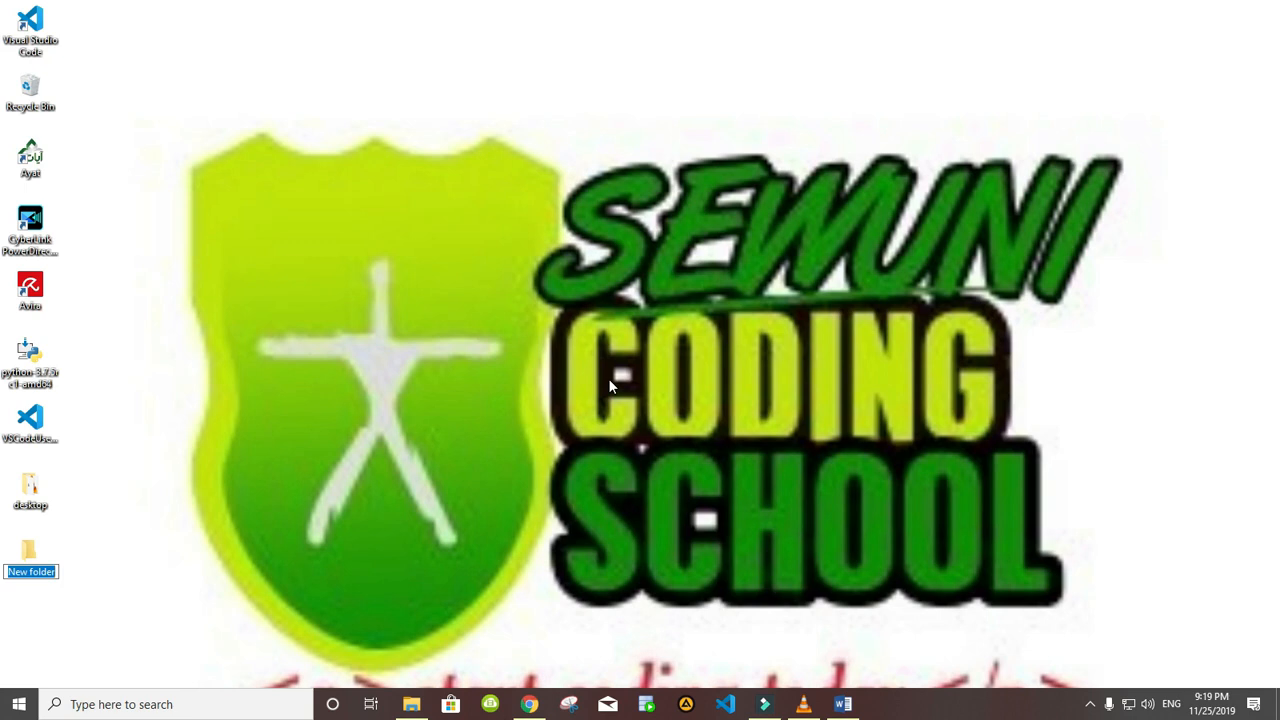
pyautogui.write('PYTHON')
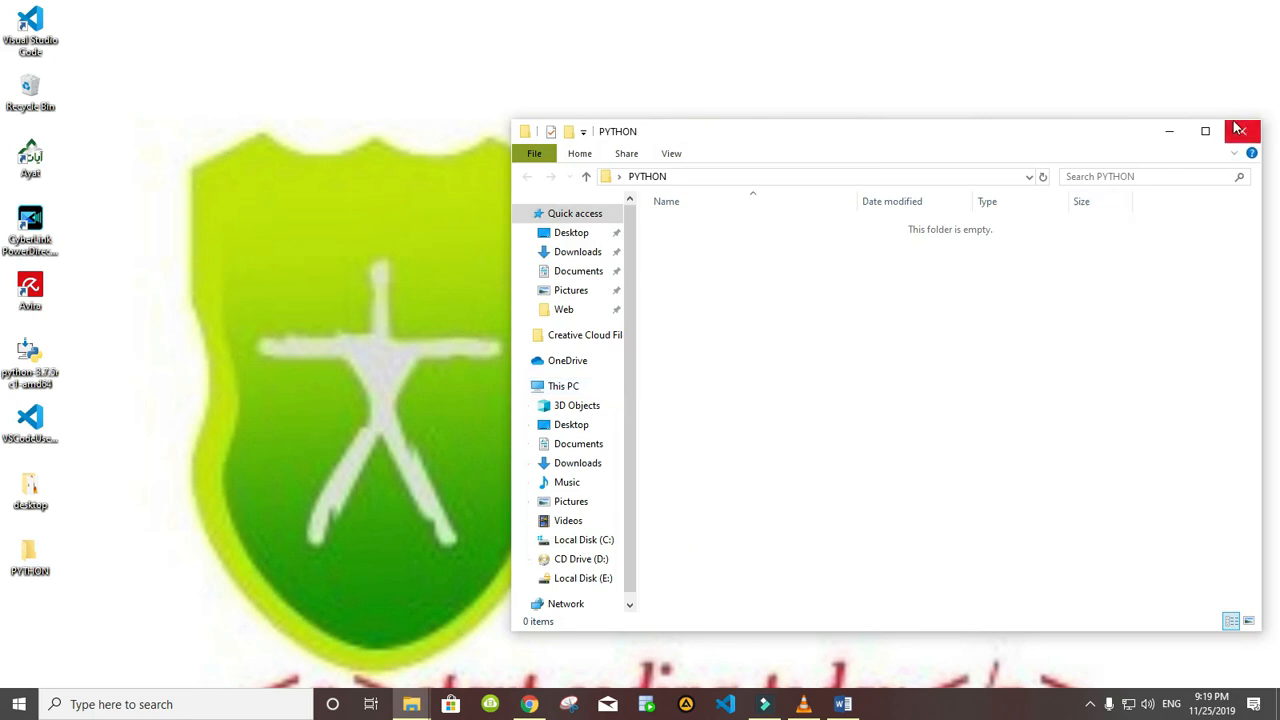
pyautogui.click(1242, 131)
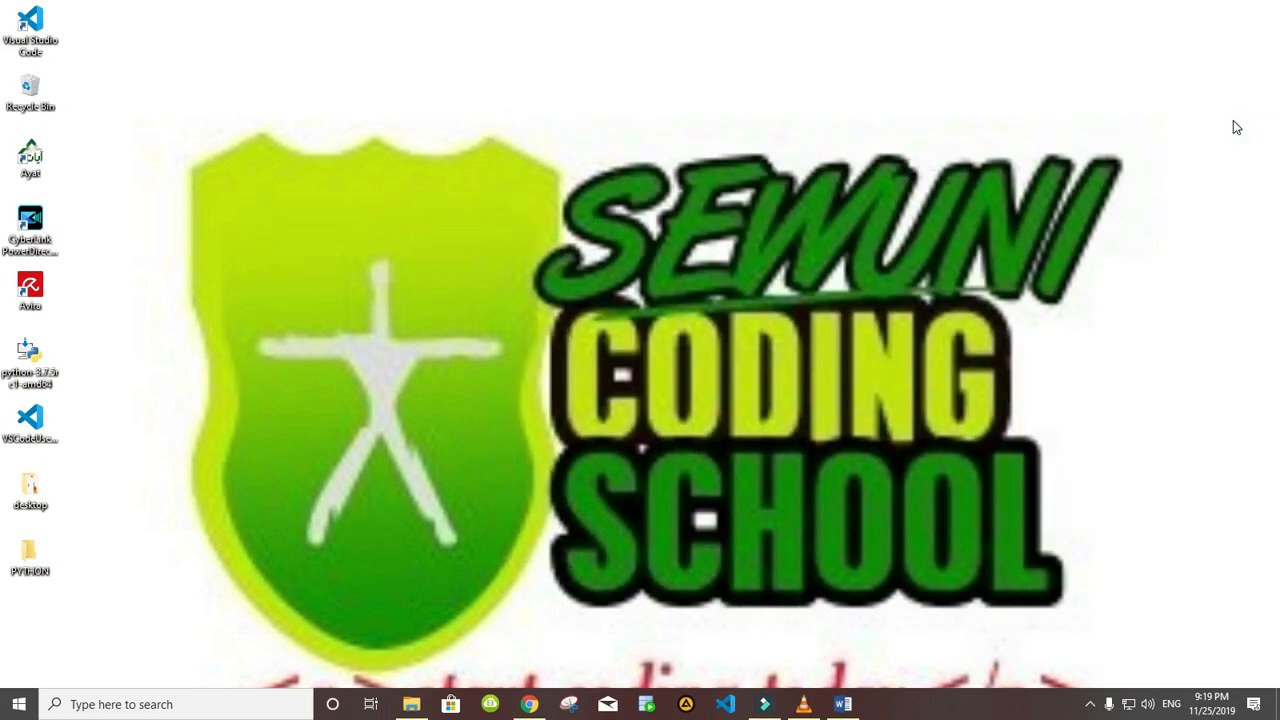
pyautogui.moveTo(62, 508)
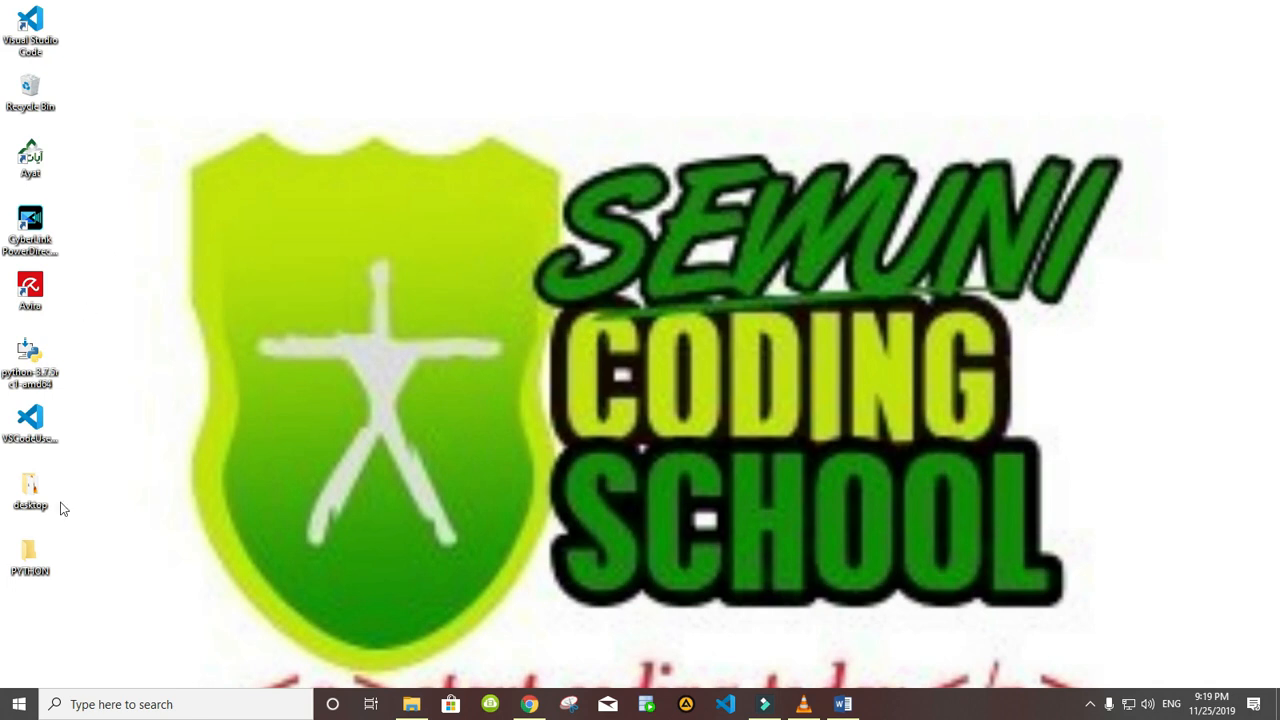
pyautogui.click(30, 550)
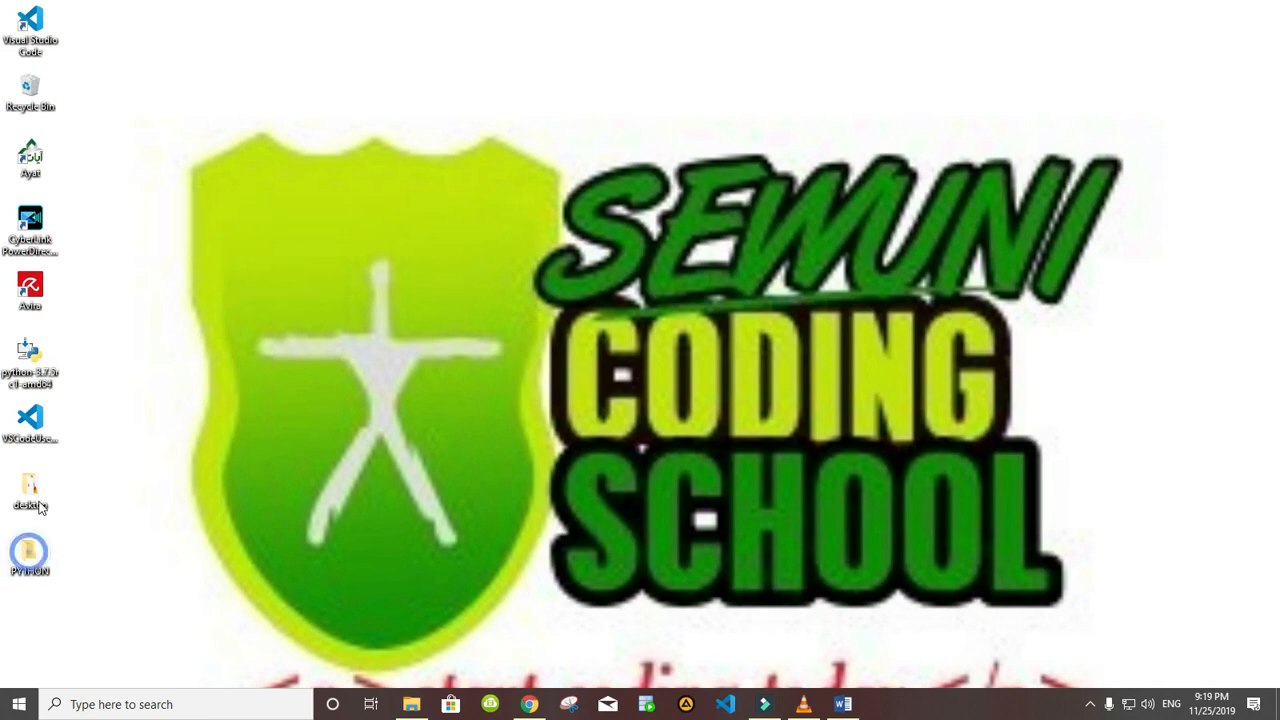
pyautogui.moveTo(30, 30)
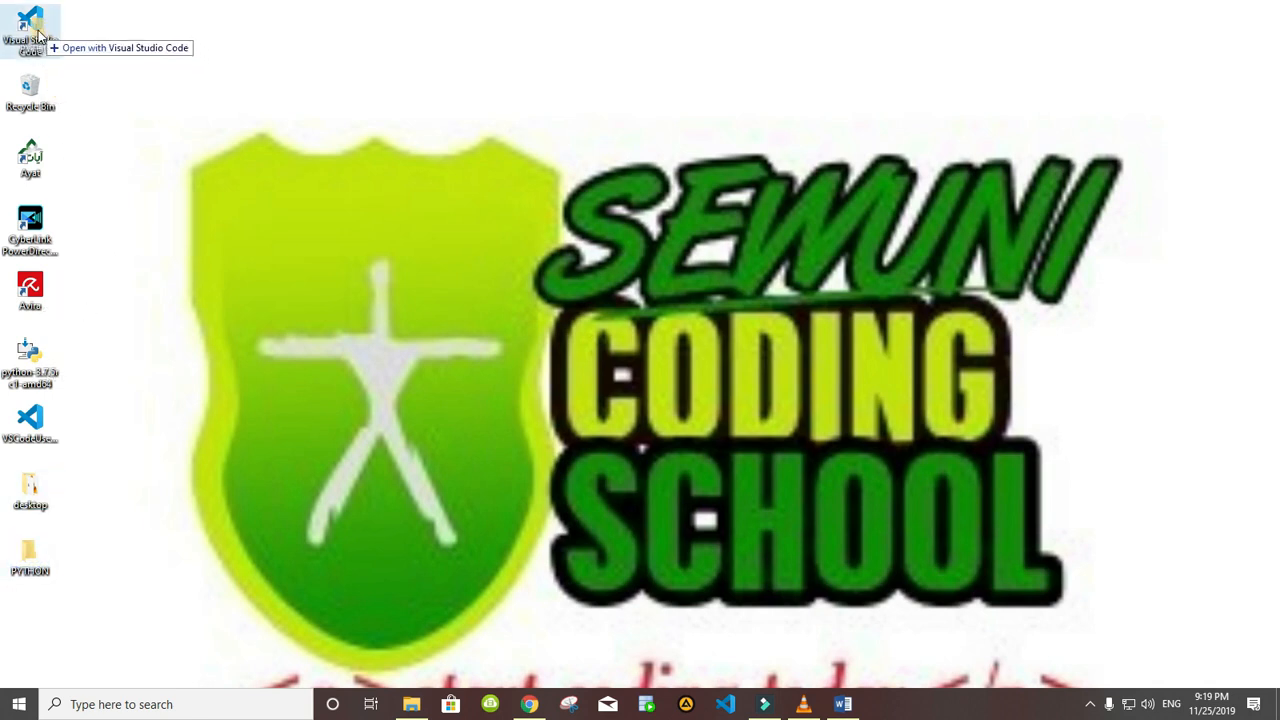
# Open PYTHON in a maximized VS Code, close Welcome, and collapse then re-expand its tree.
pyautogui.doubleClick(30, 30)
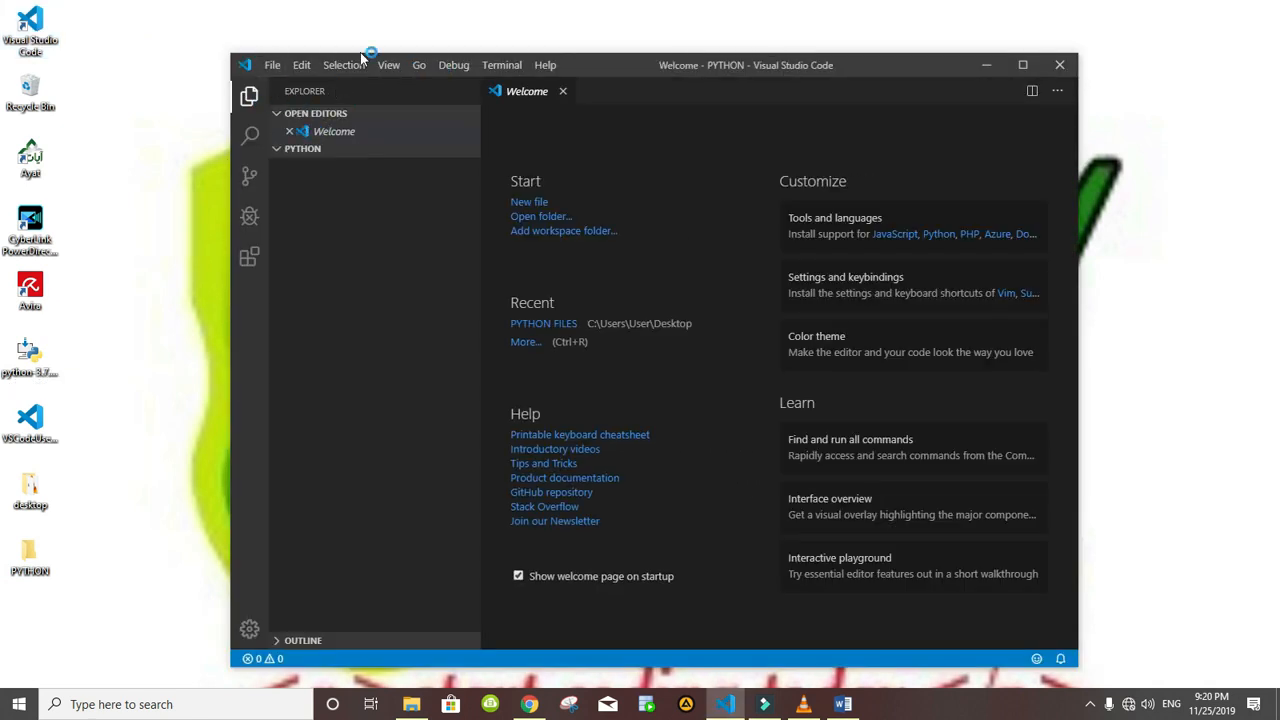
pyautogui.moveTo(505, 195)
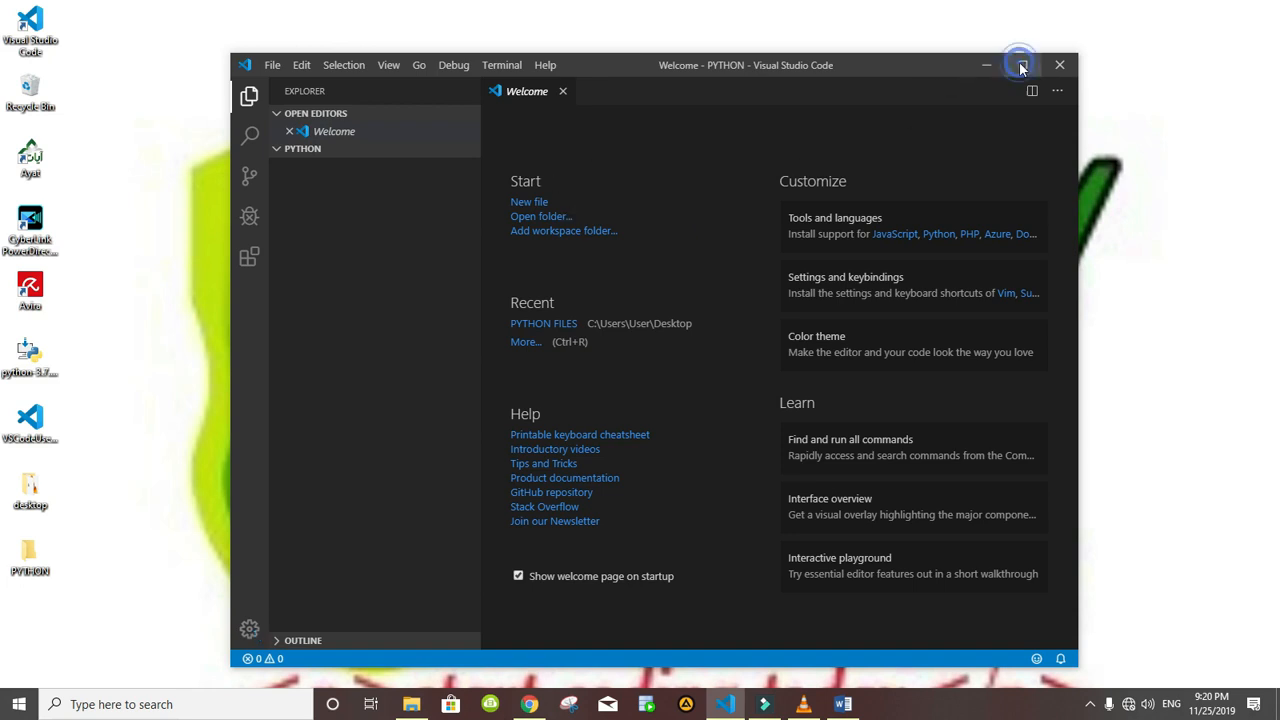
pyautogui.click(1018, 64)
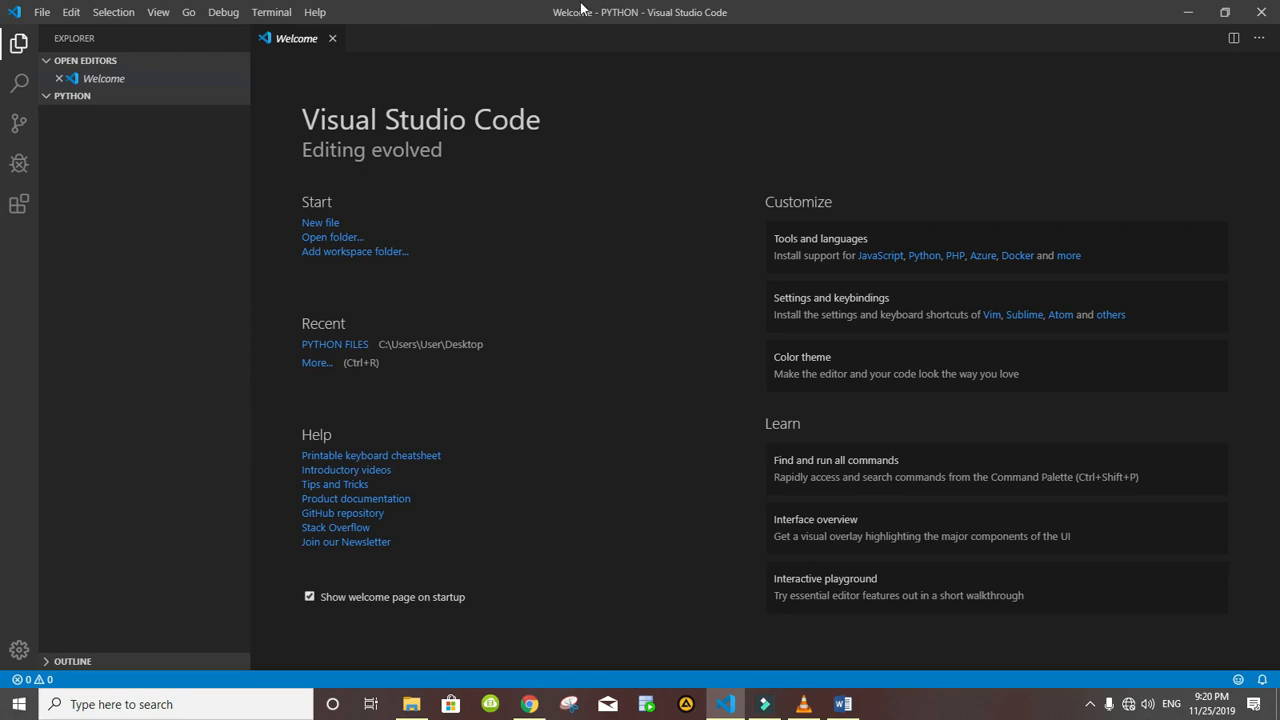
pyautogui.moveTo(318, 94)
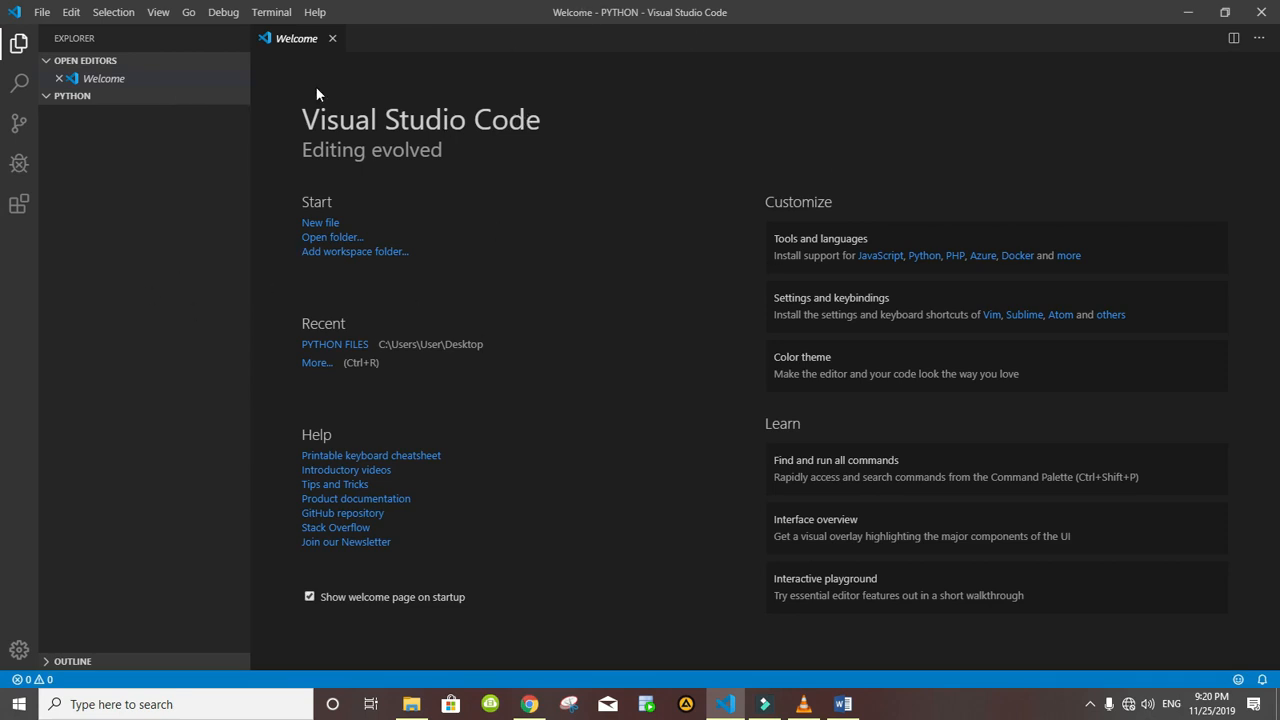
pyautogui.moveTo(332, 38)
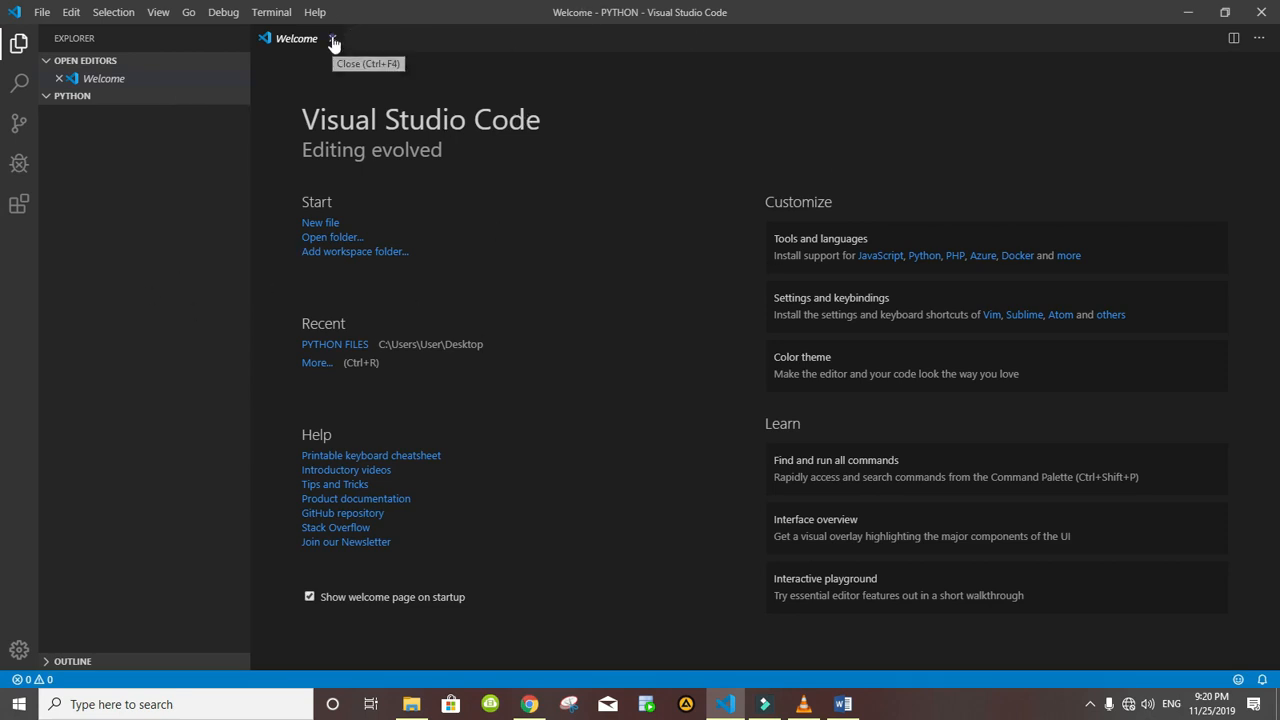
pyautogui.click(333, 38)
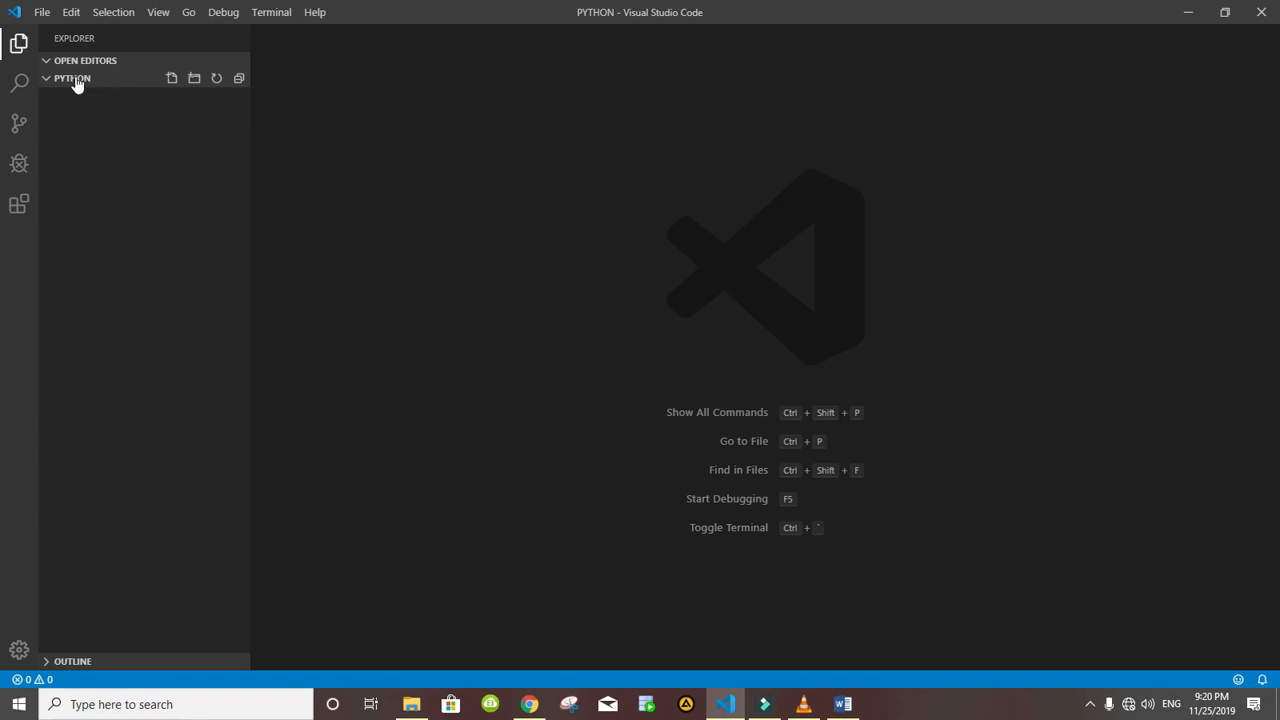
pyautogui.click(72, 78)
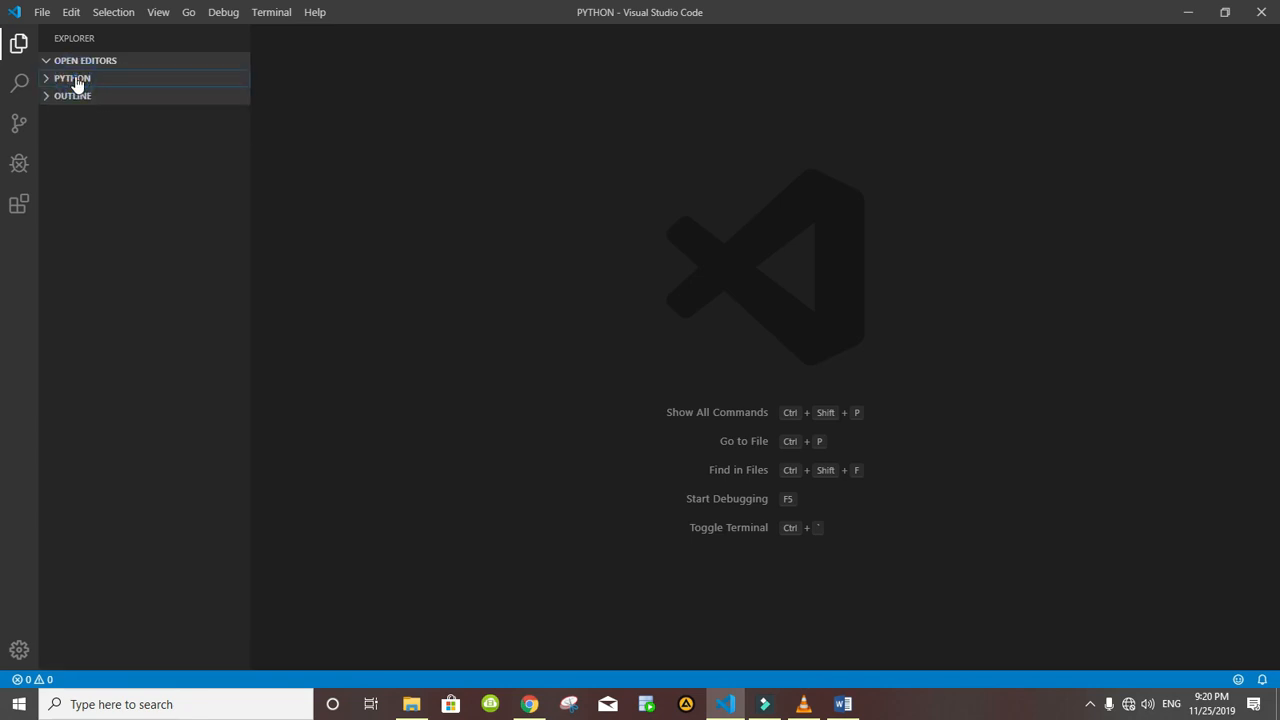
pyautogui.click(72, 78)
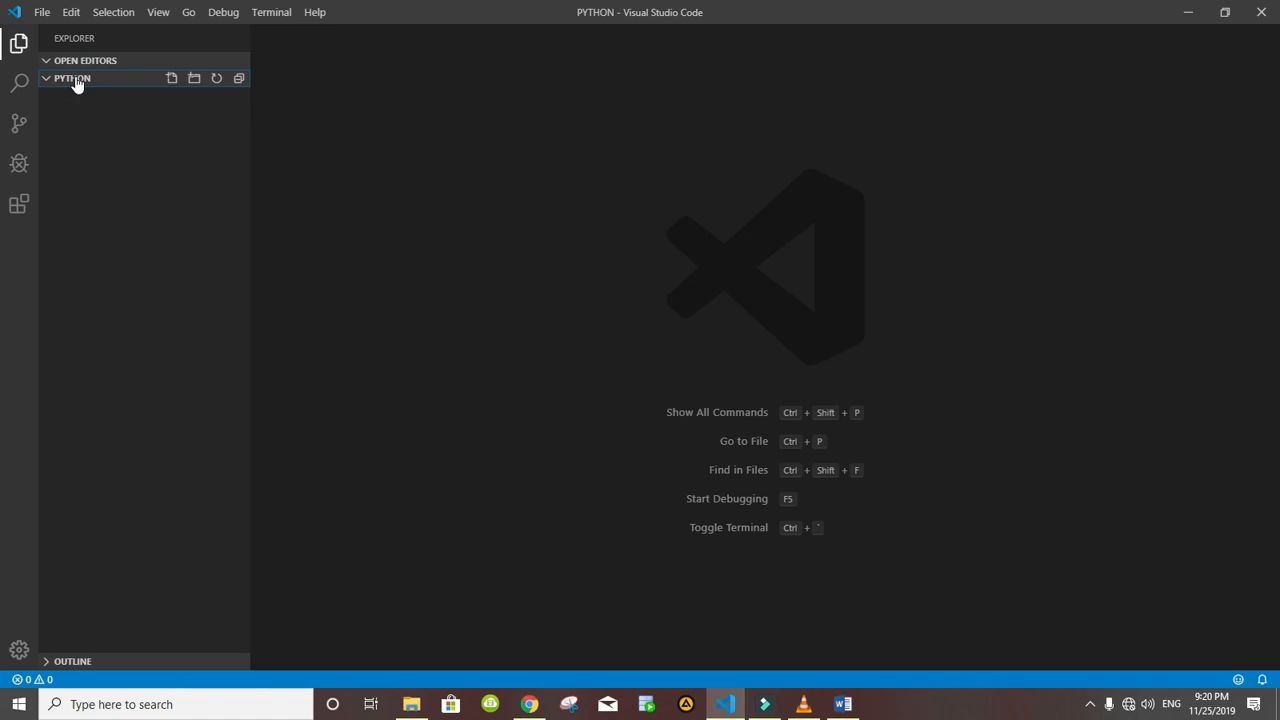
pyautogui.moveTo(171, 78)
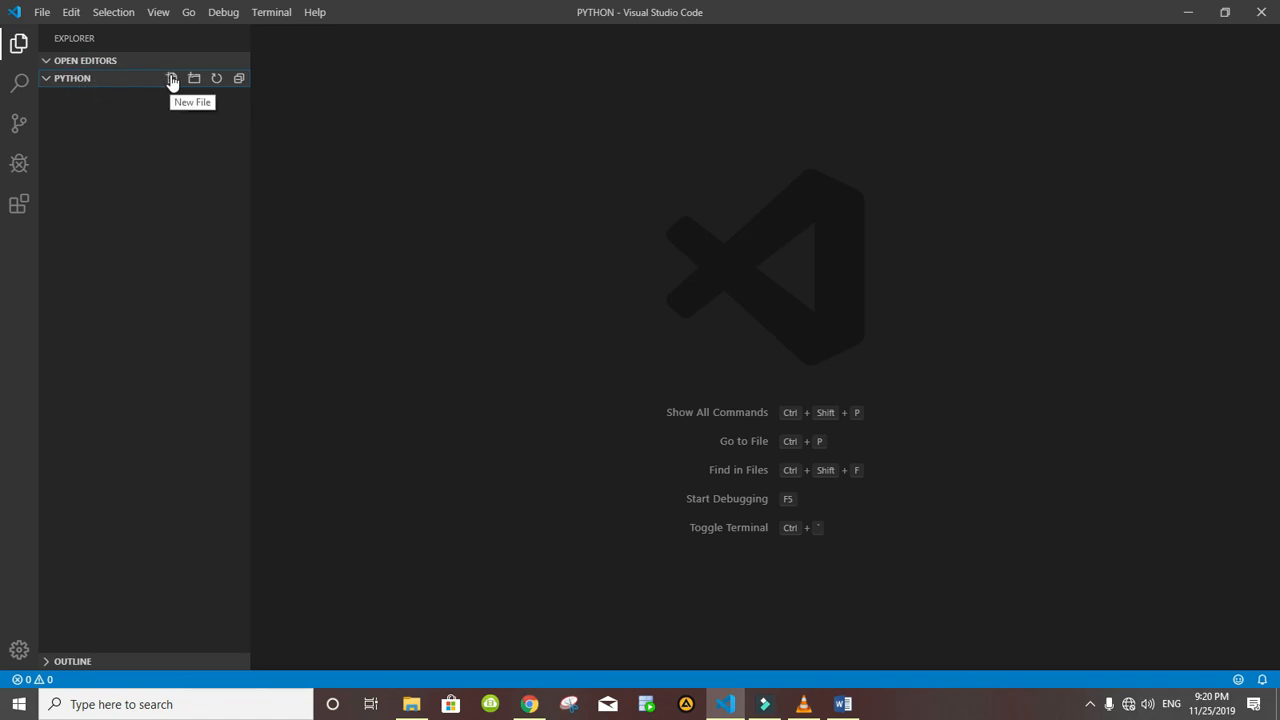
# Add a file named main.py under PYTHON in the Explorer.
pyautogui.click(172, 78)
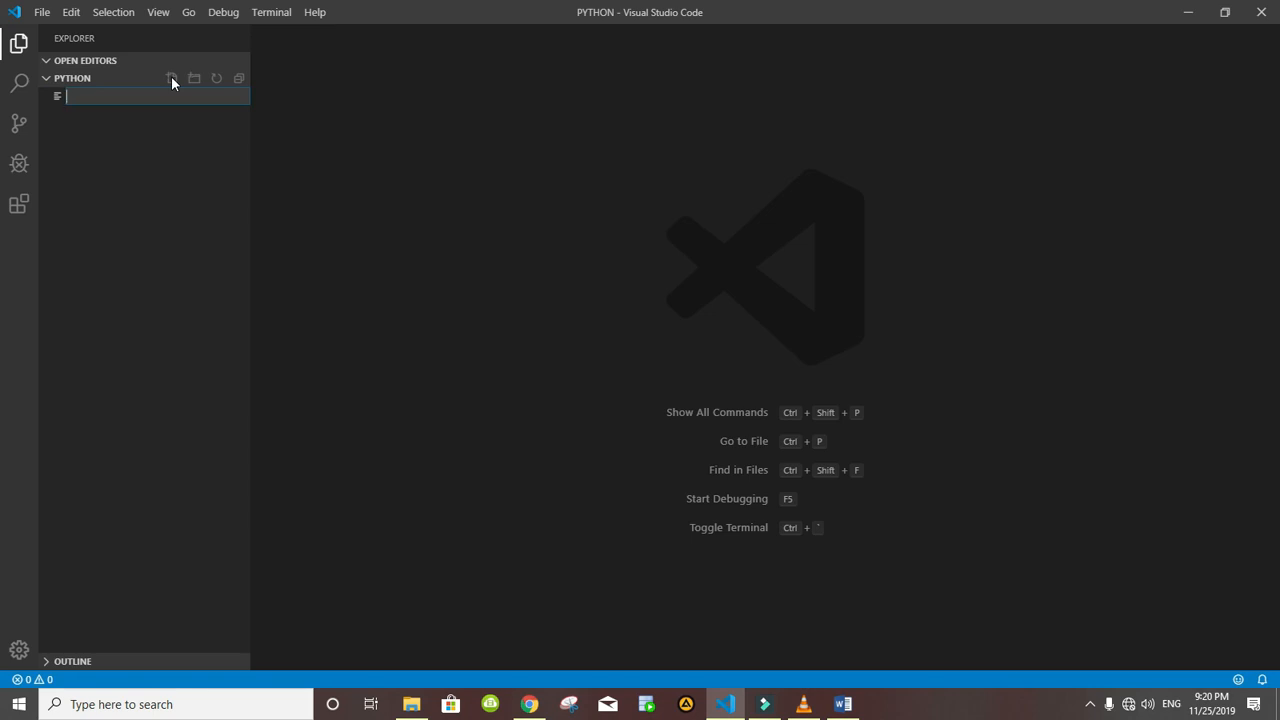
pyautogui.write('main.py')
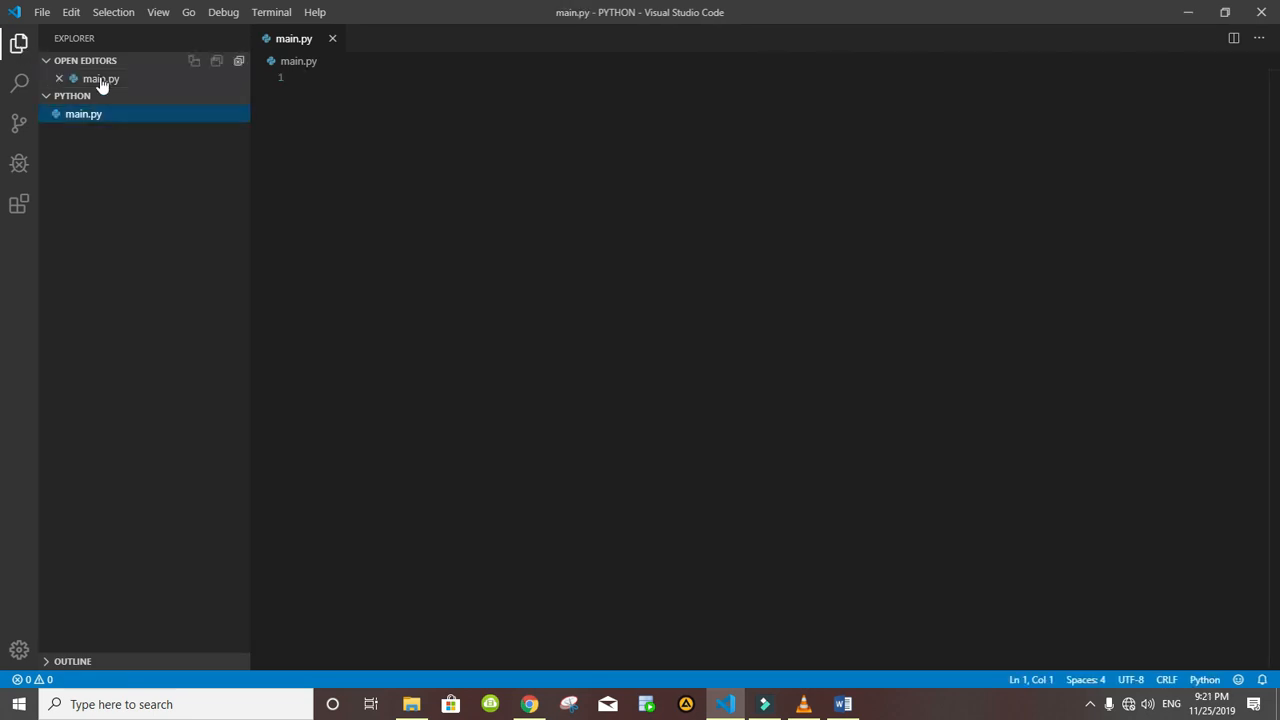
pyautogui.moveTo(83, 113)
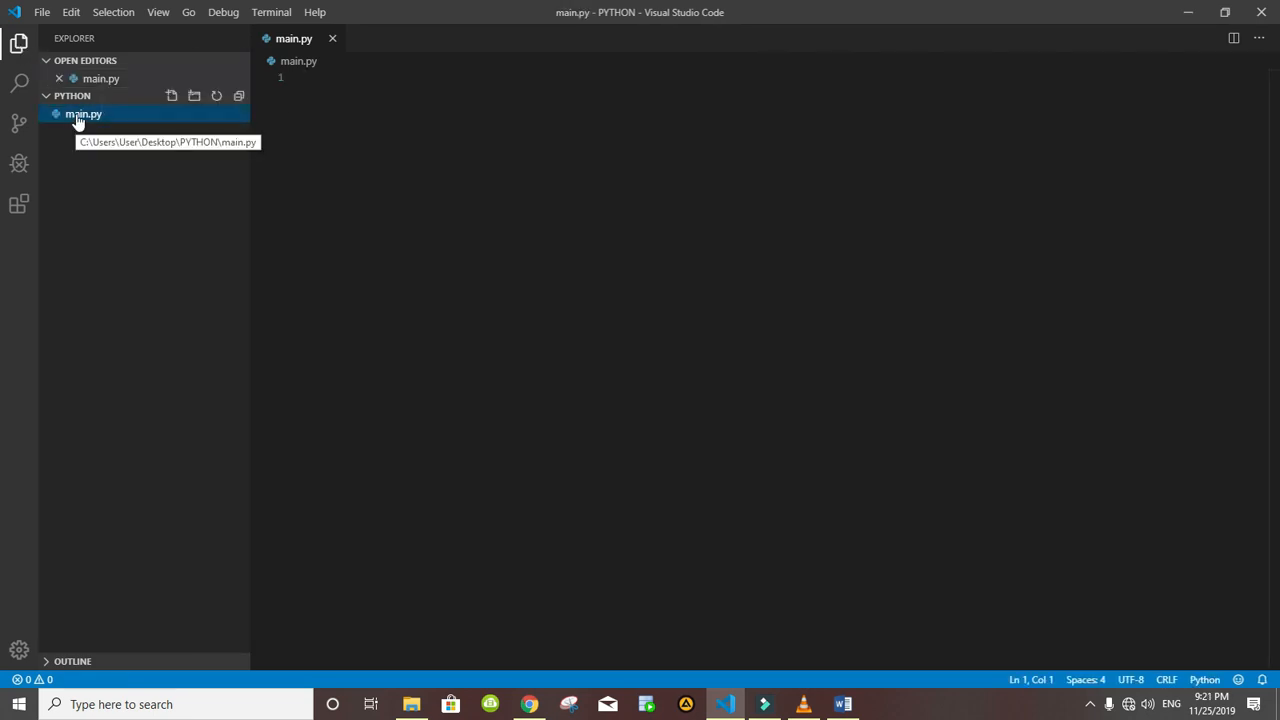
# Open a PowerShell terminal from main.py's context menu and focus it.
pyautogui.rightClick(83, 113)
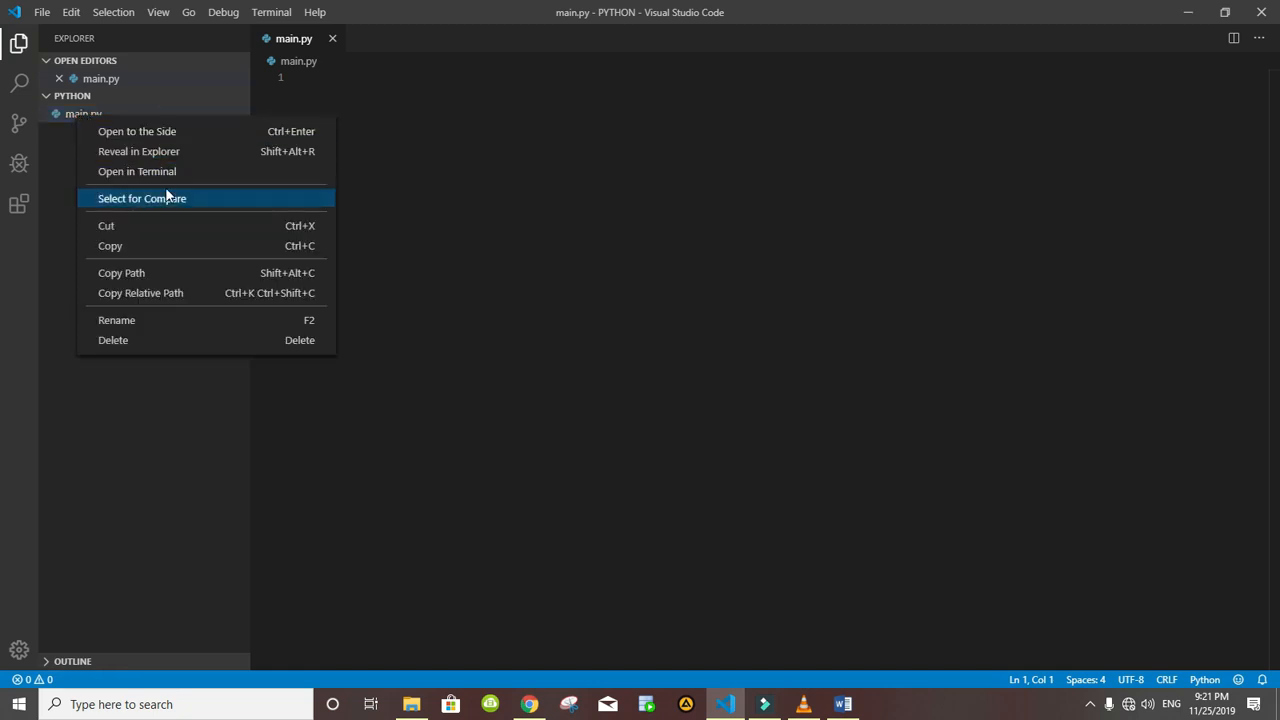
pyautogui.click(178, 181)
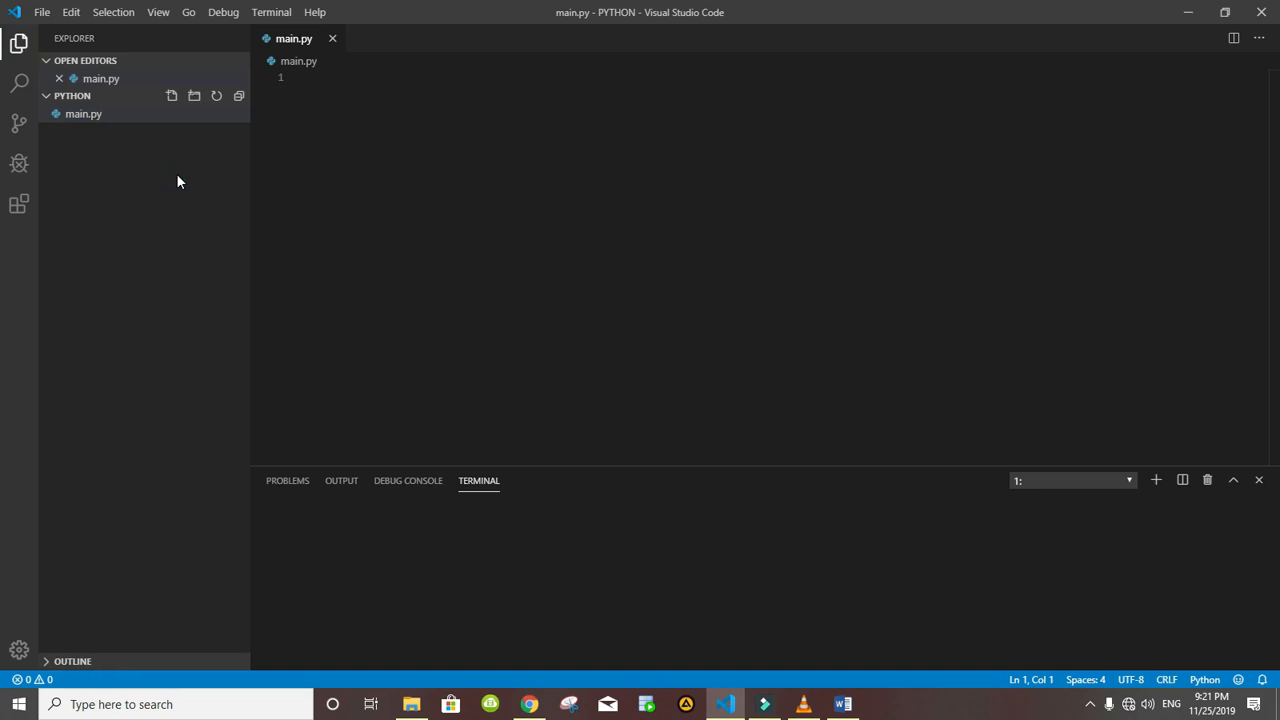
pyautogui.click(1155, 480)
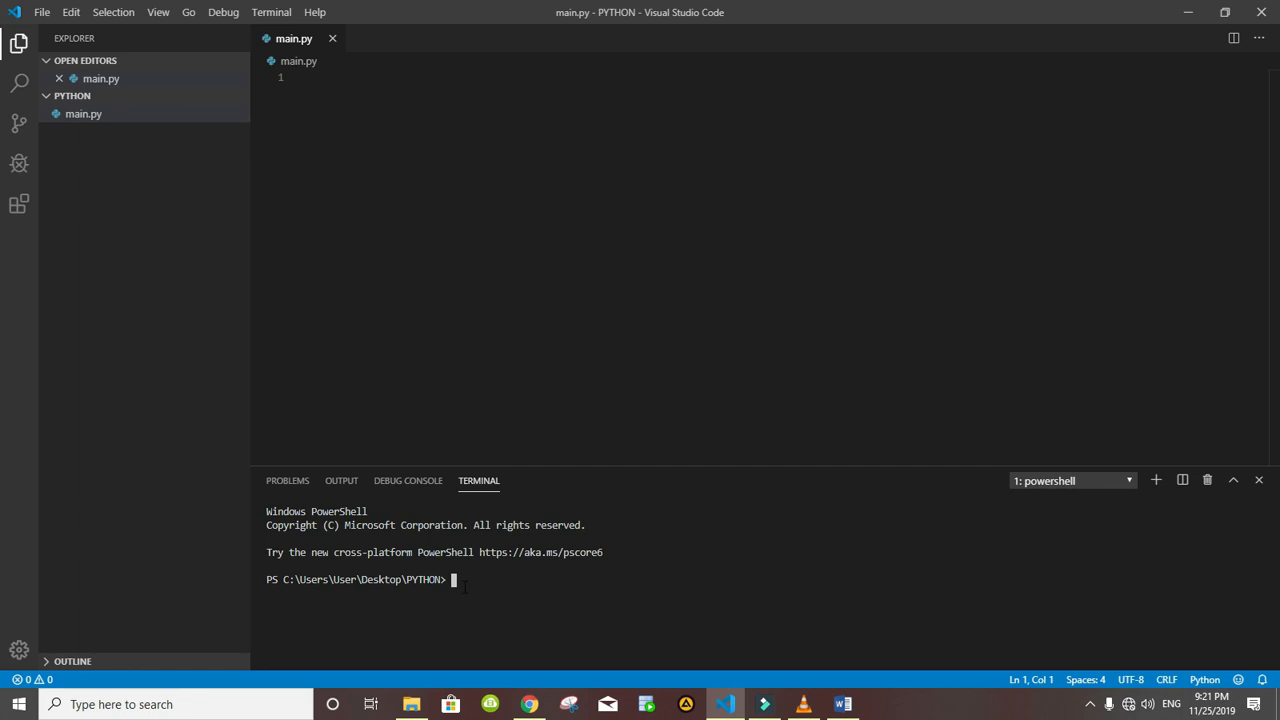
# Run python --version, highlight the Python 3.7.5rc1 output, then begin a new command.
pyautogui.write('p/')
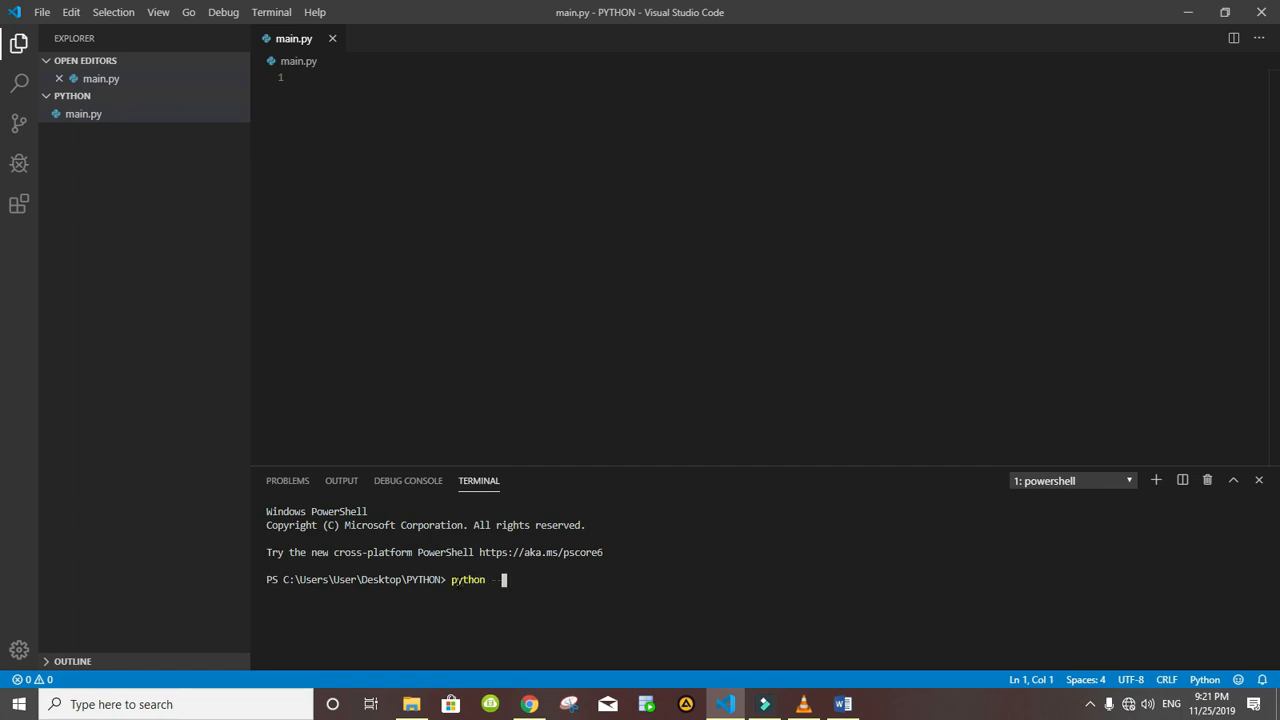
pyautogui.write('--version')
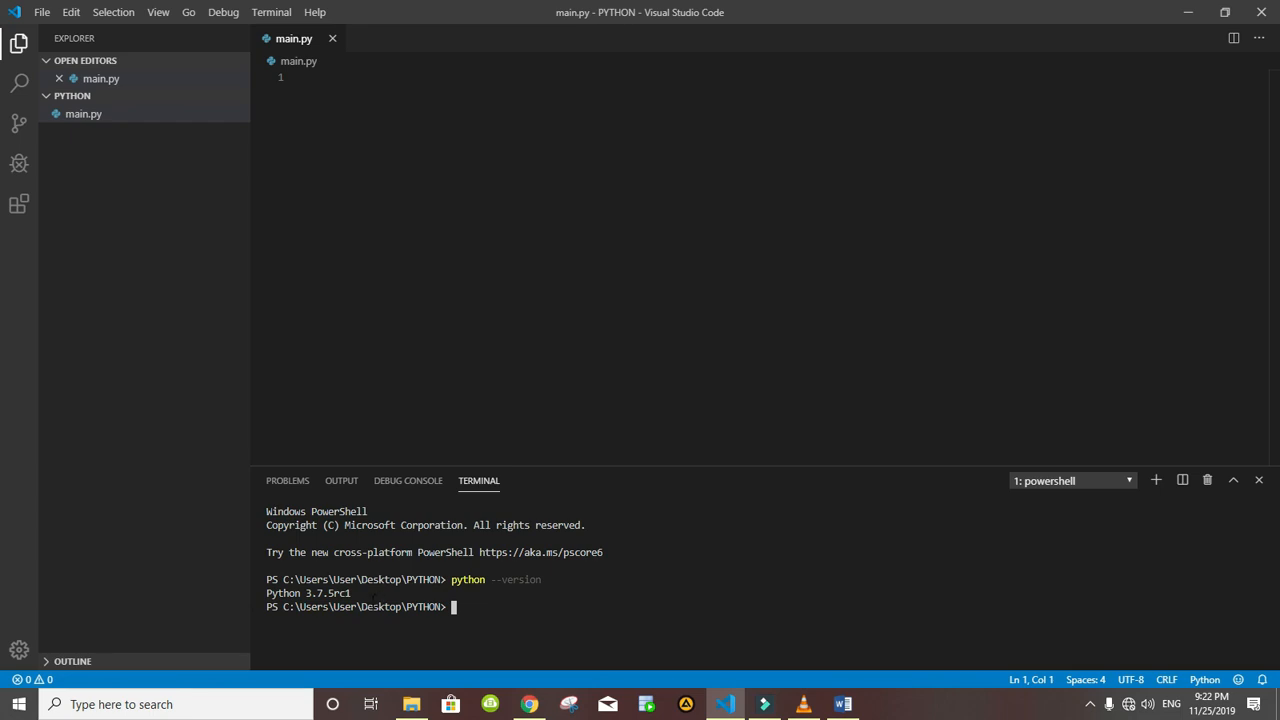
pyautogui.doubleClick(307, 593)
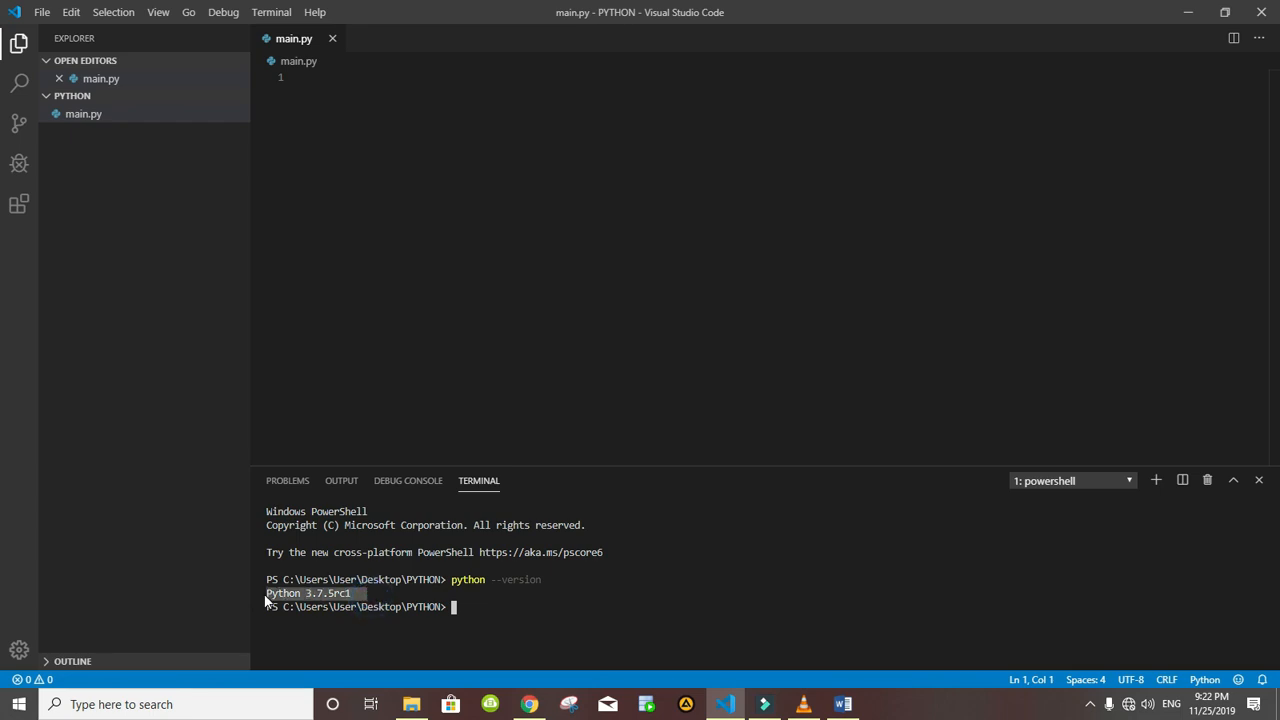
pyautogui.click(496, 606)
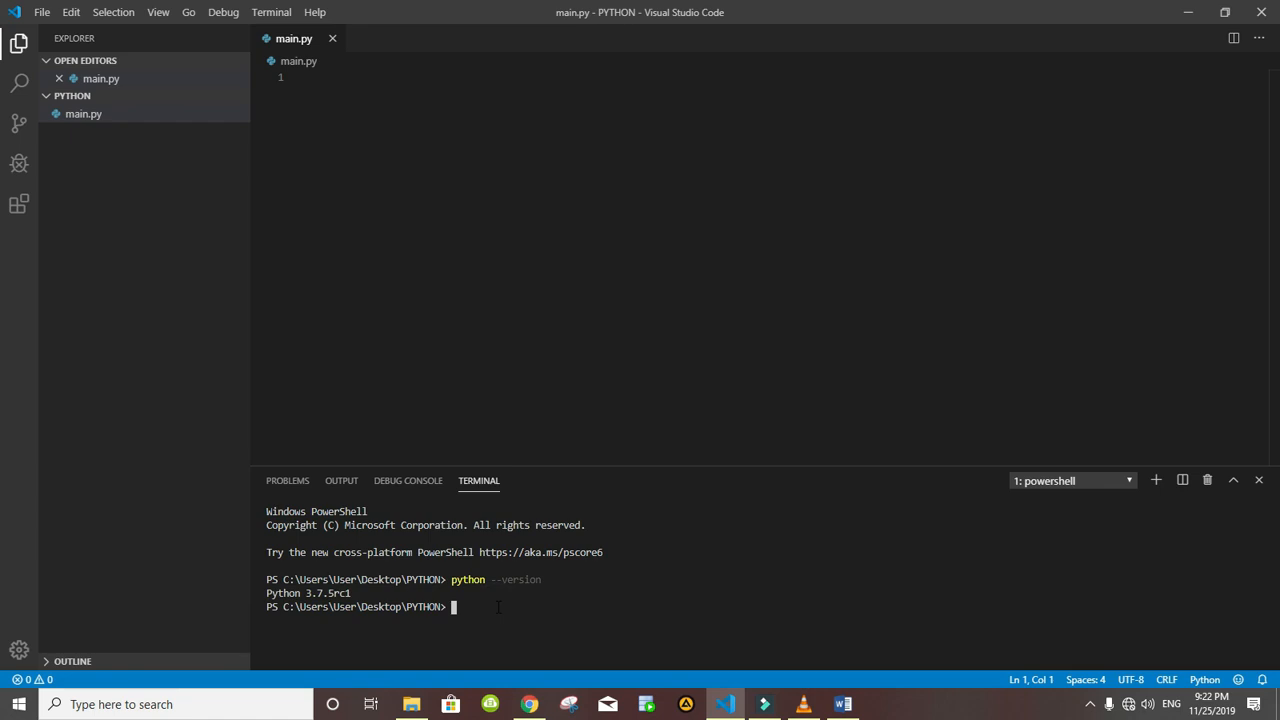
pyautogui.write('p')
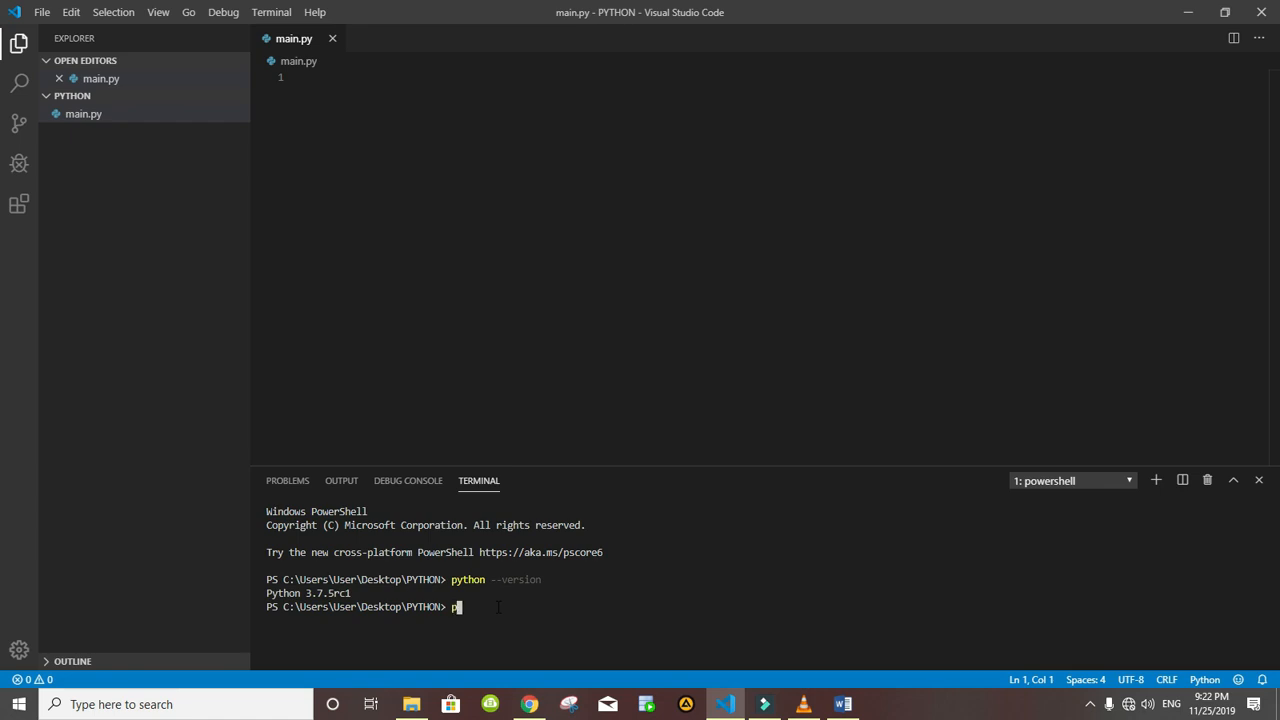
# Finish typing 'python' at the PowerShell prompt without running it.
pyautogui.write('ython')
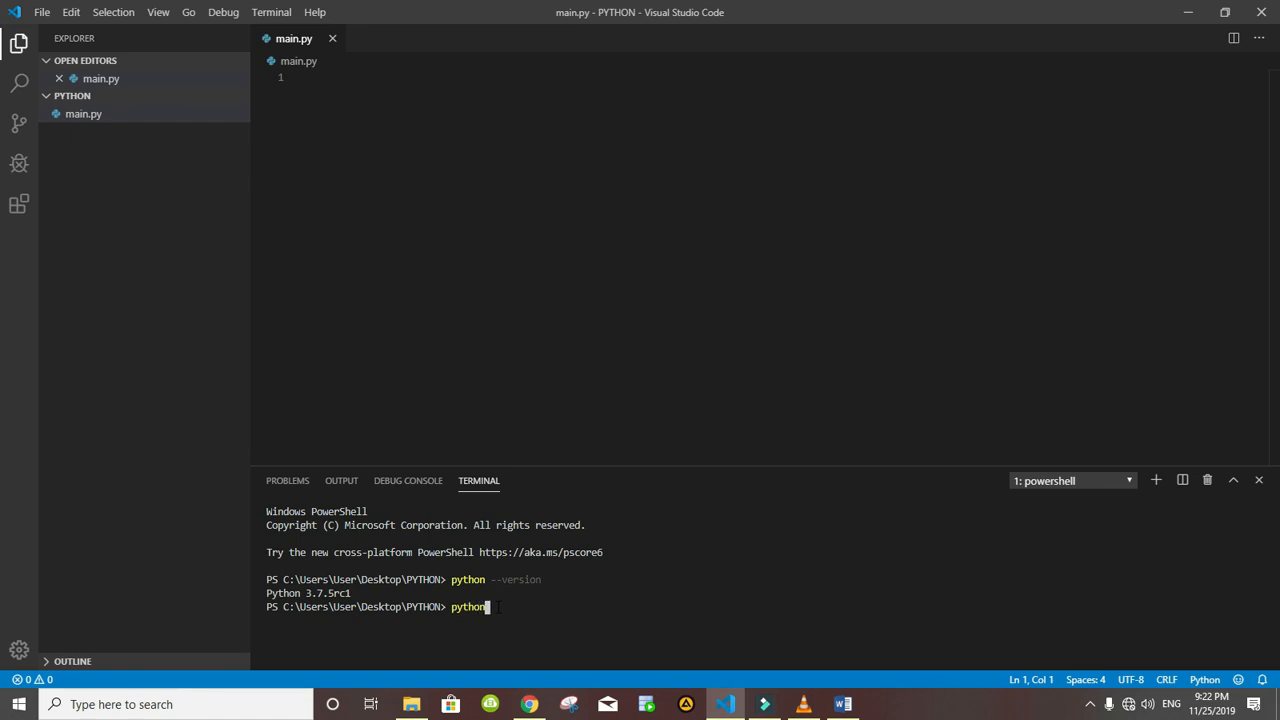